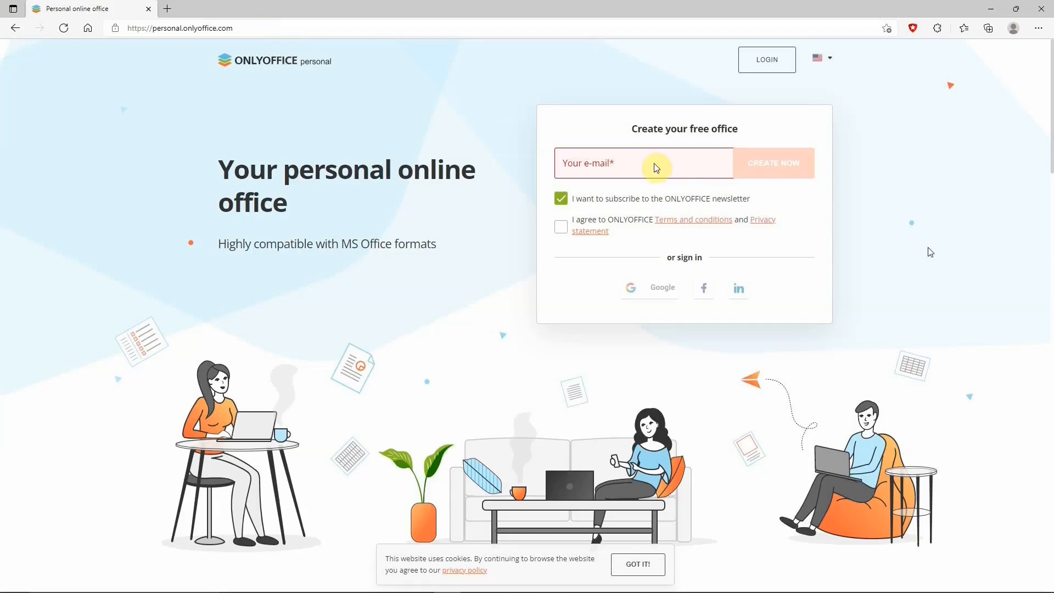
mouse_move(550, 200)
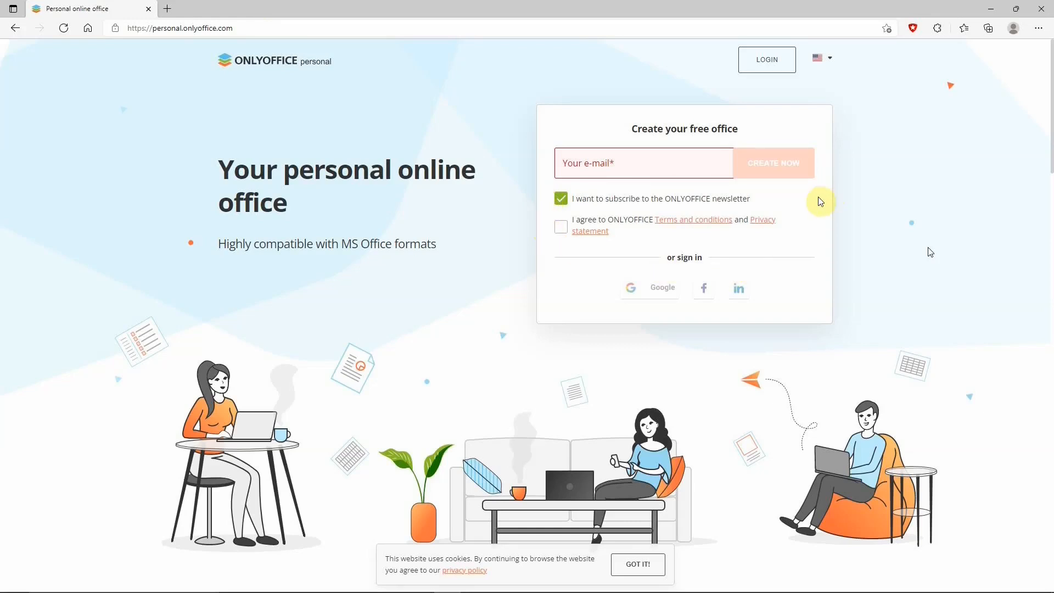
mouse_move(776, 167)
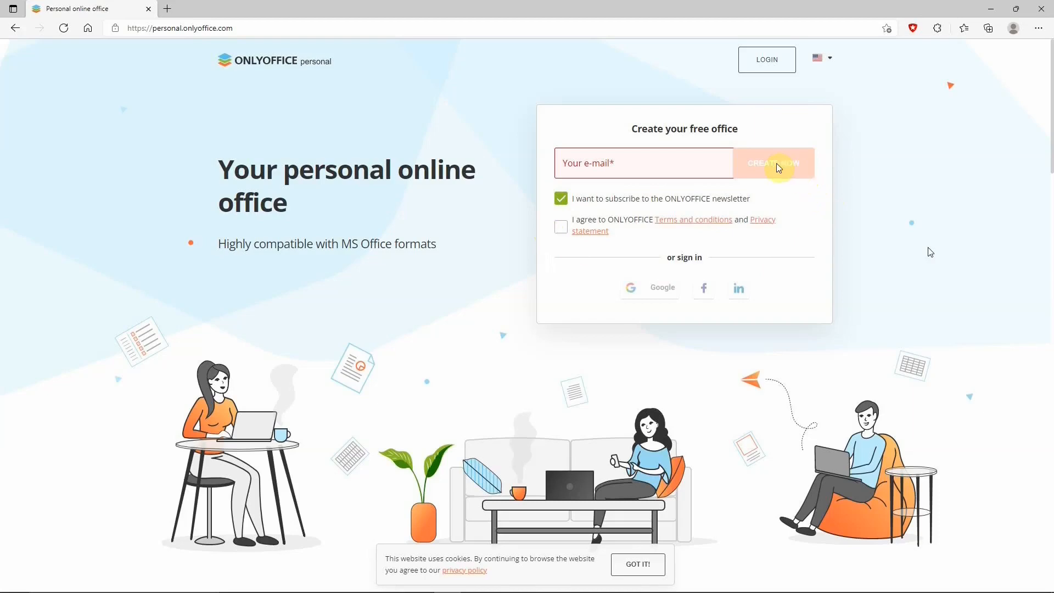
Submit the email with CREATE NOW to request a free ONLYOFFICE Personal account
left_click(773, 163)
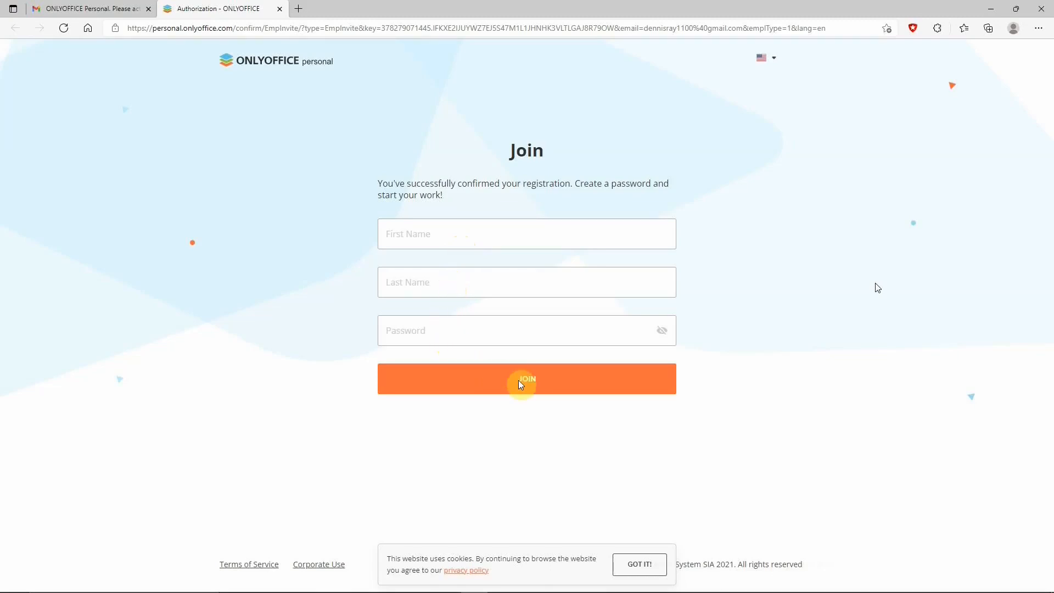
Join with the entered name and password, then view the Actions create and upload options
left_click(527, 379)
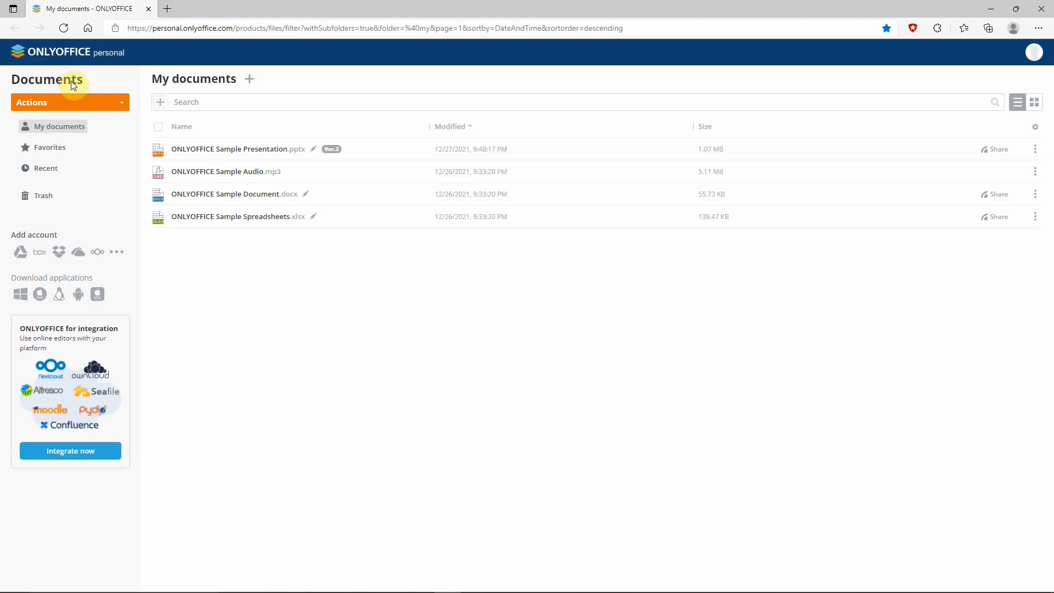
left_click(70, 103)
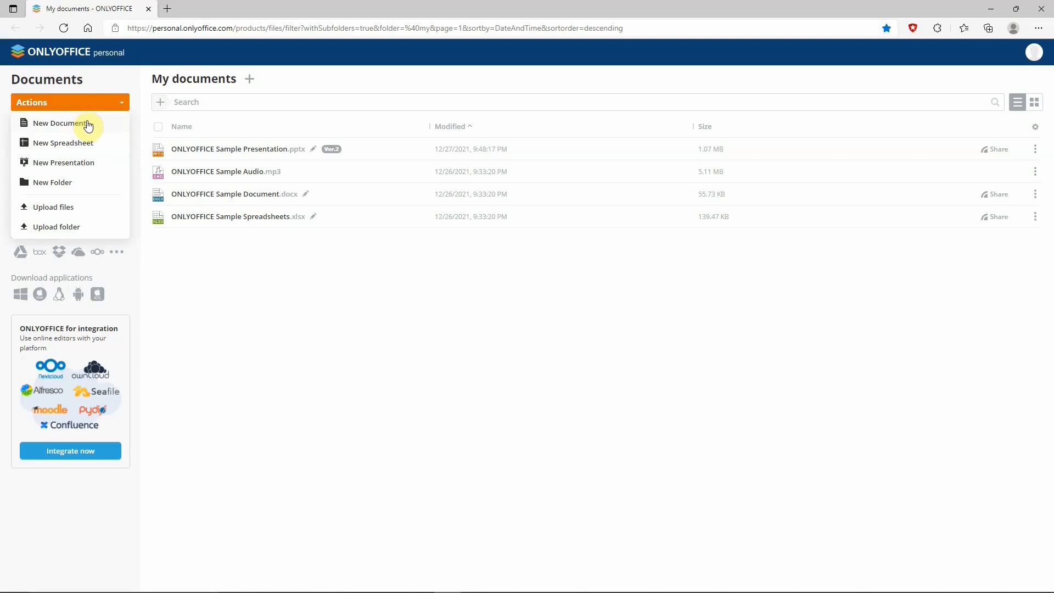
mouse_move(94, 146)
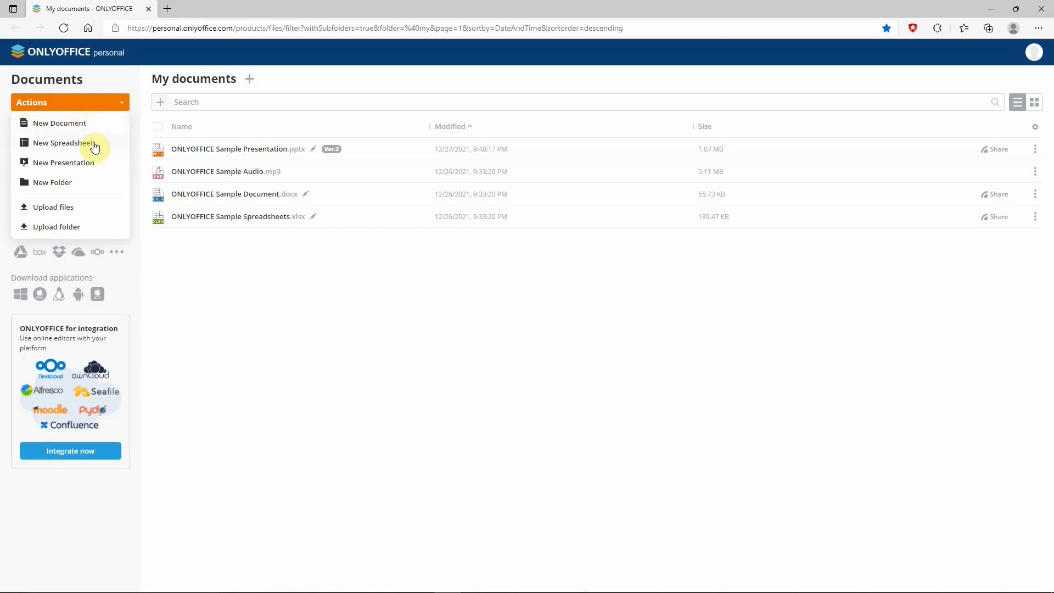
mouse_move(99, 166)
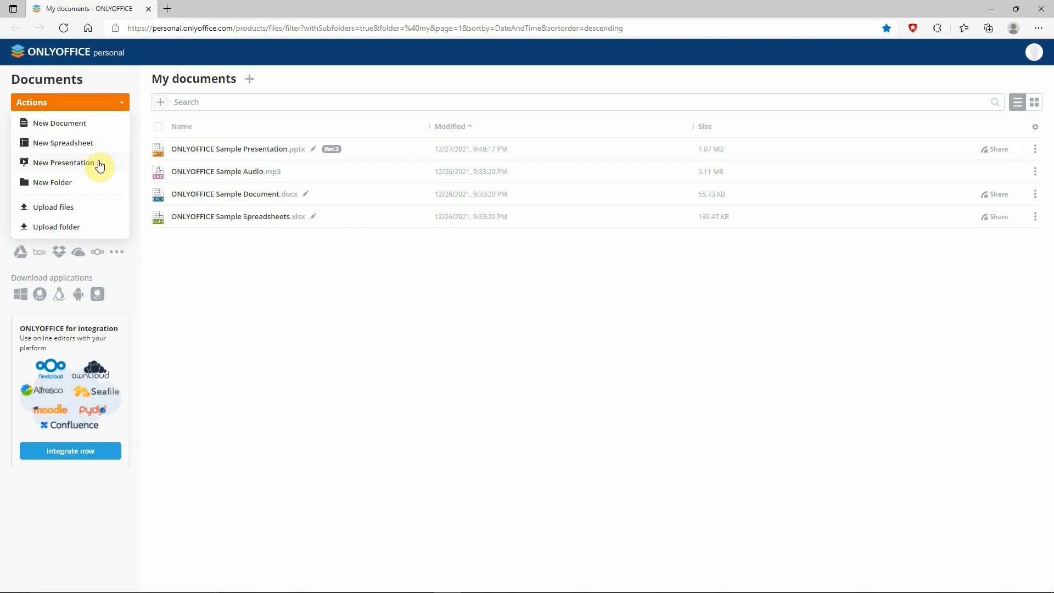
mouse_move(71, 187)
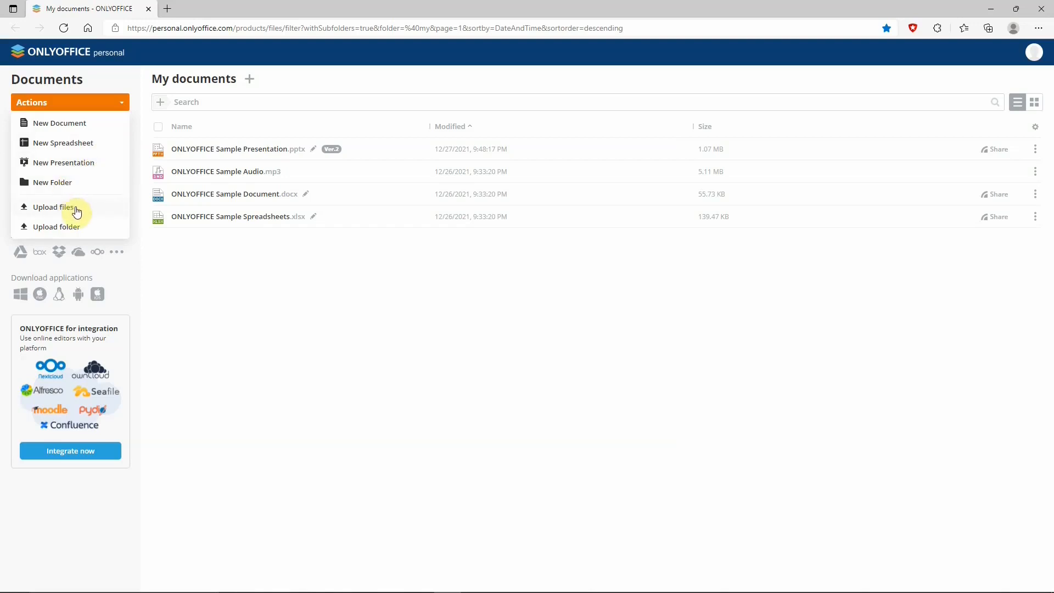
mouse_move(78, 230)
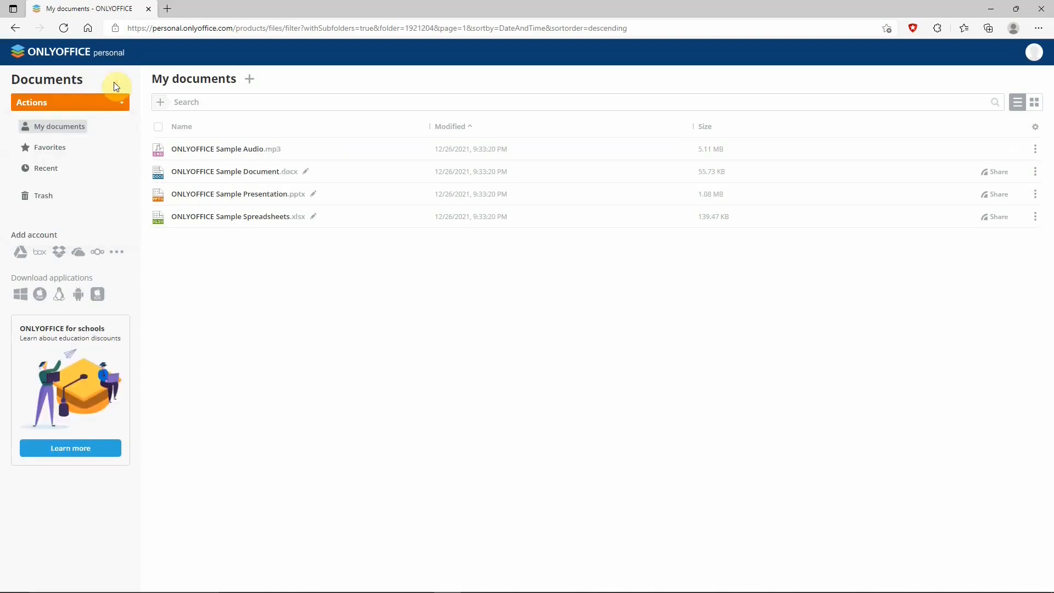
Browse Favorites, Recent and Trash, then view and dismiss the Connecting account dialog
left_click(48, 147)
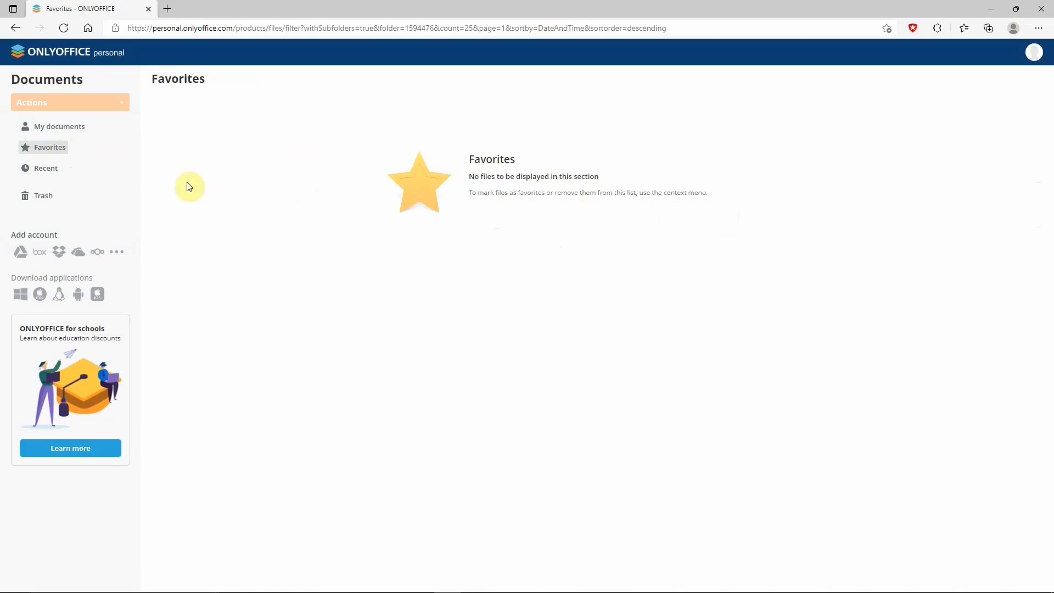
left_click(45, 168)
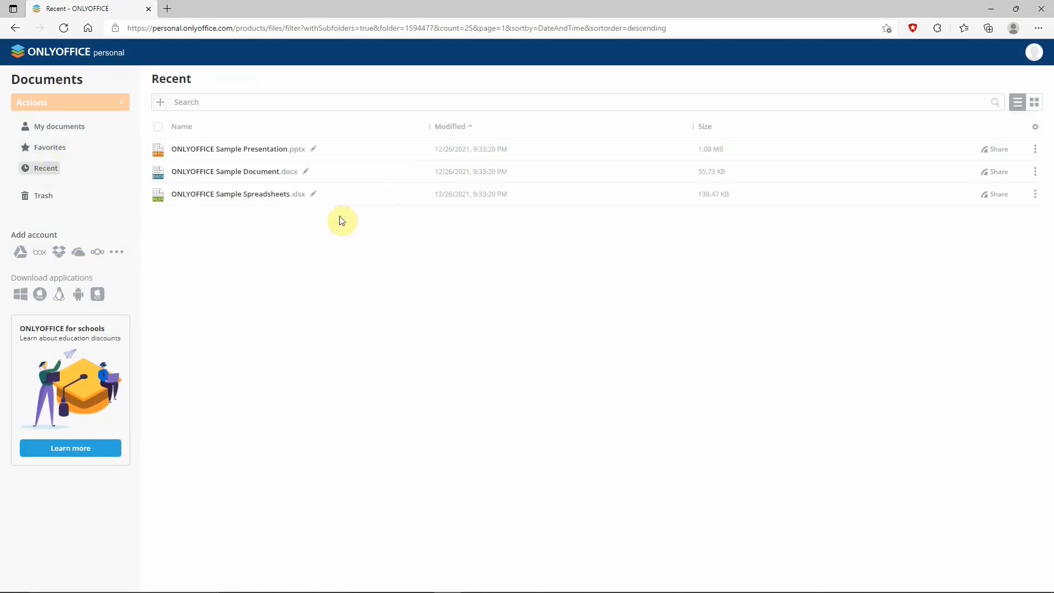
left_click(43, 196)
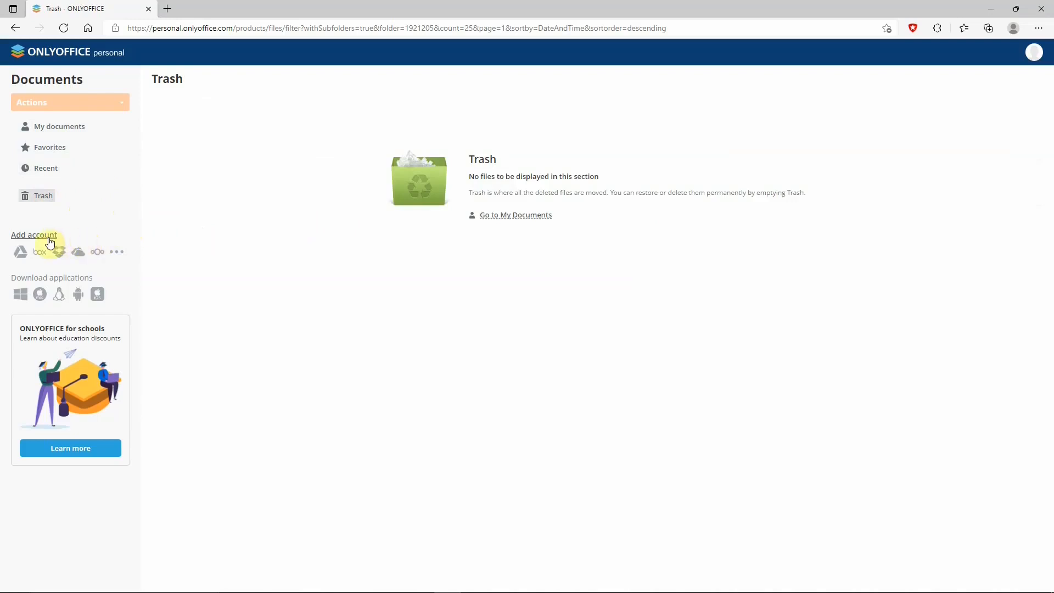
left_click(33, 234)
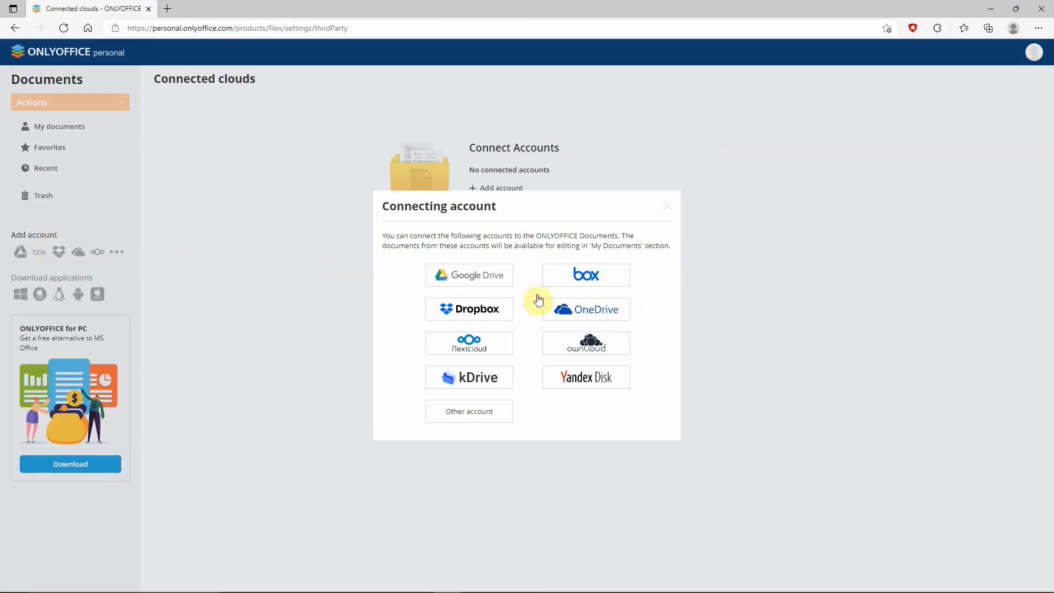
mouse_move(230, 241)
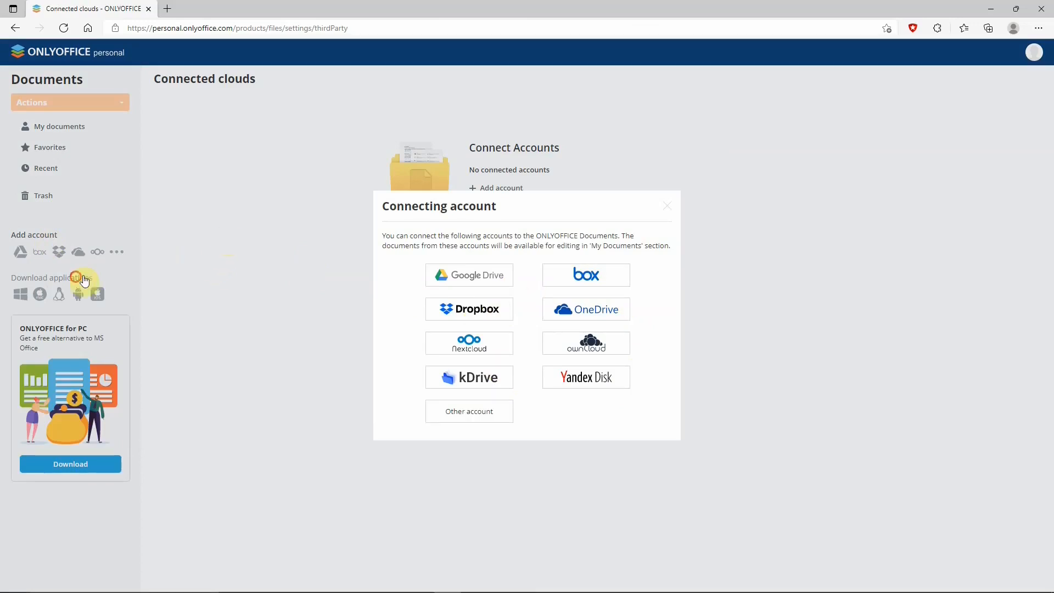
mouse_move(19, 299)
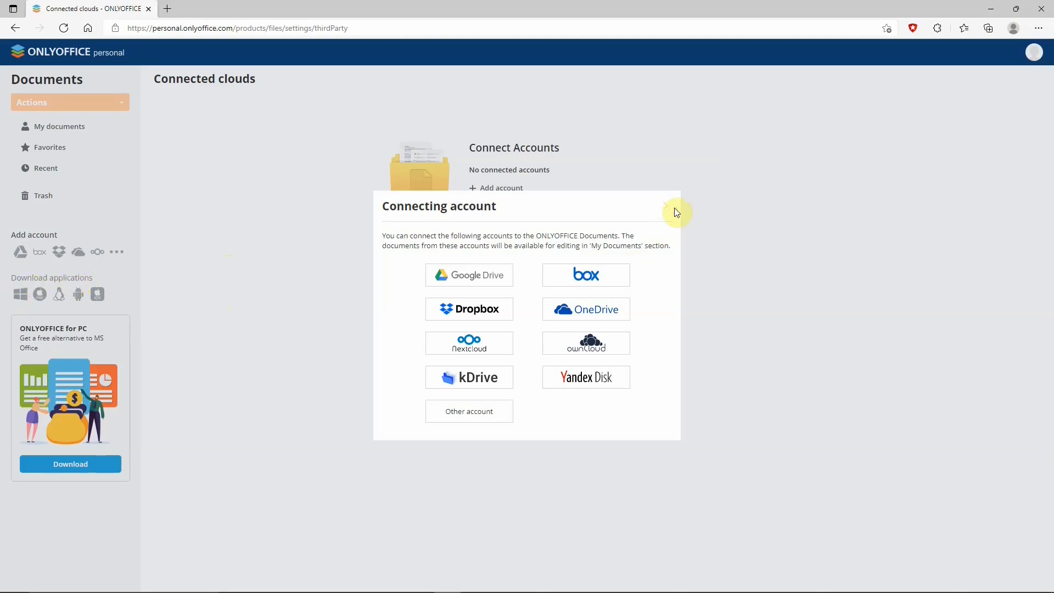
left_click(665, 206)
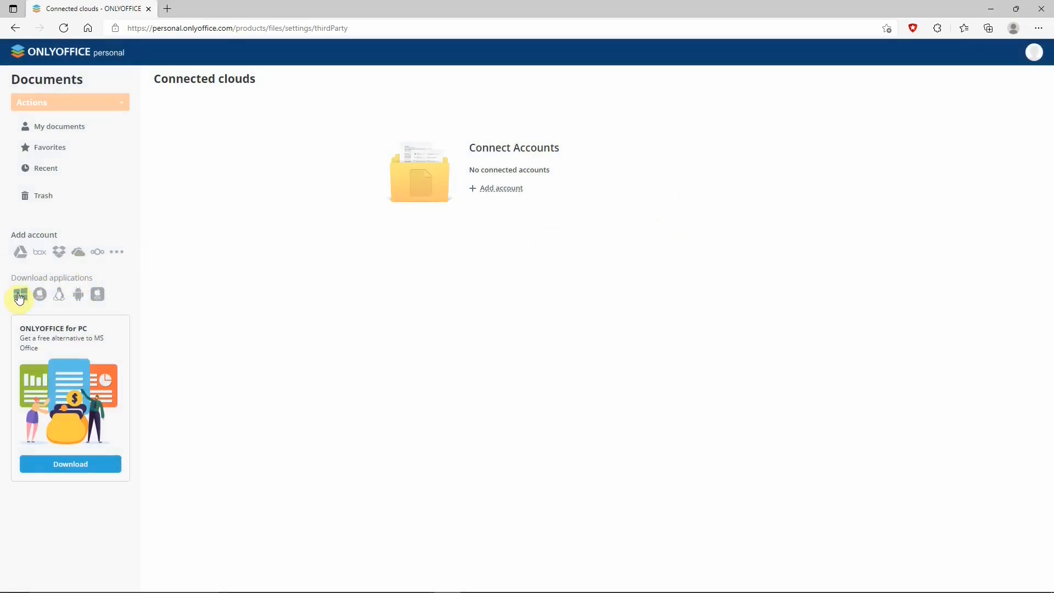
View the Windows desktop editors download page, then close that browser tab
left_click(20, 294)
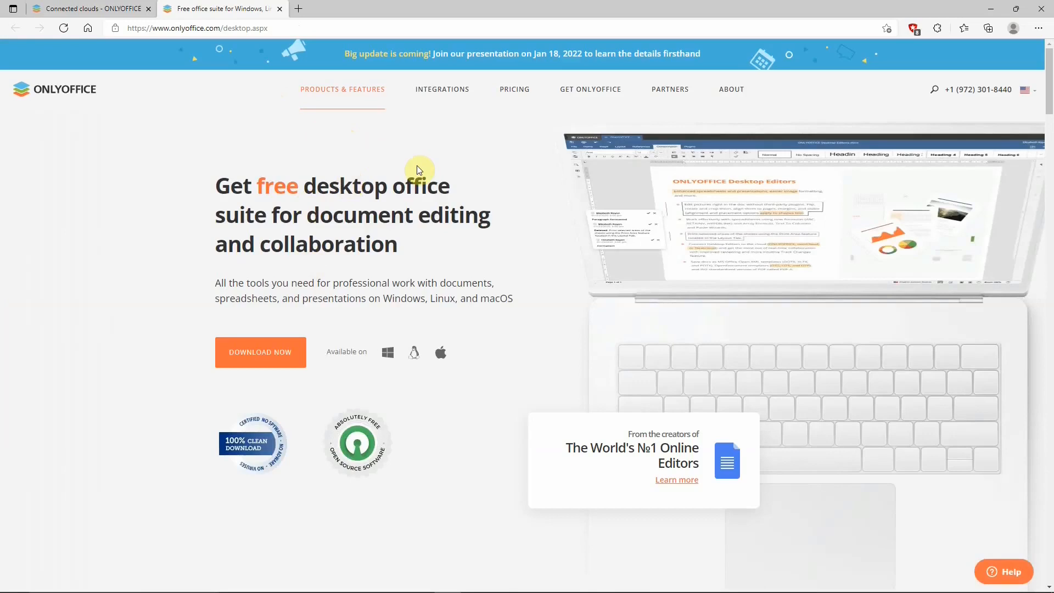
mouse_move(500, 181)
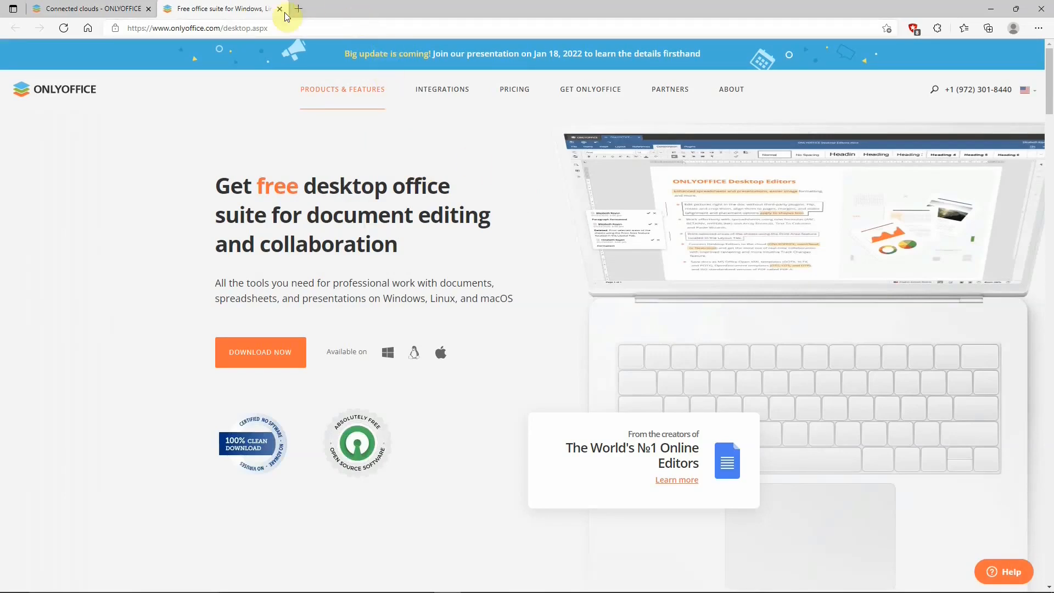
left_click(279, 9)
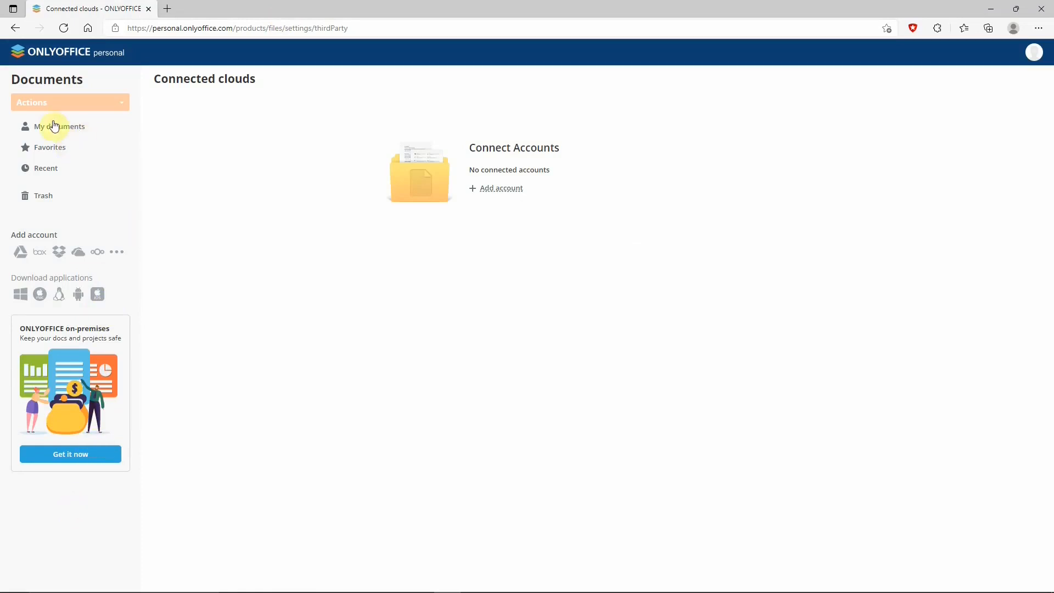
Return to My documents and switch the four files to thumbnails, then back to list
left_click(60, 126)
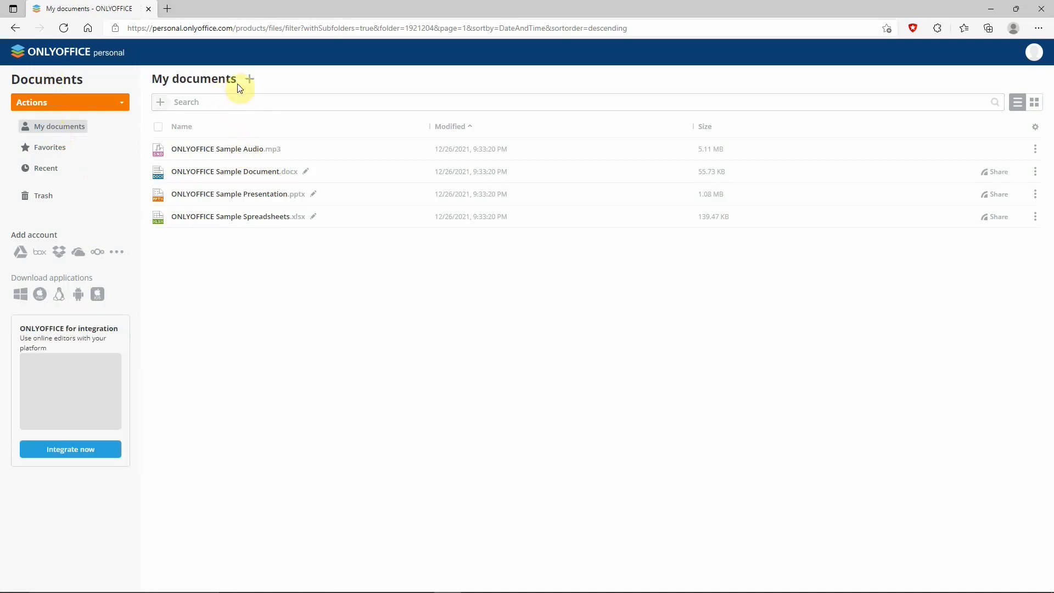
left_click(248, 79)
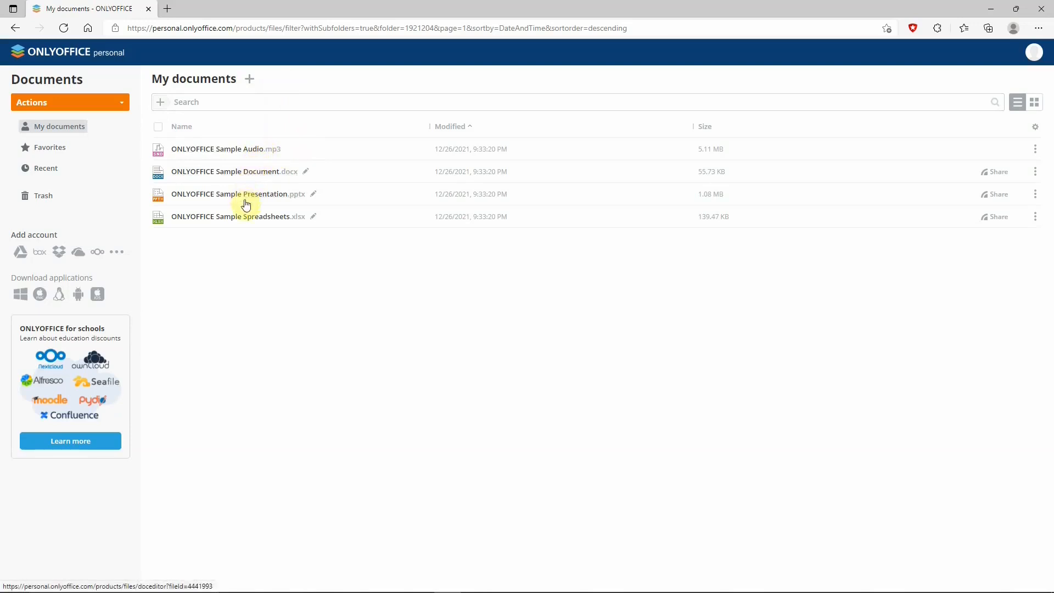
mouse_move(321, 269)
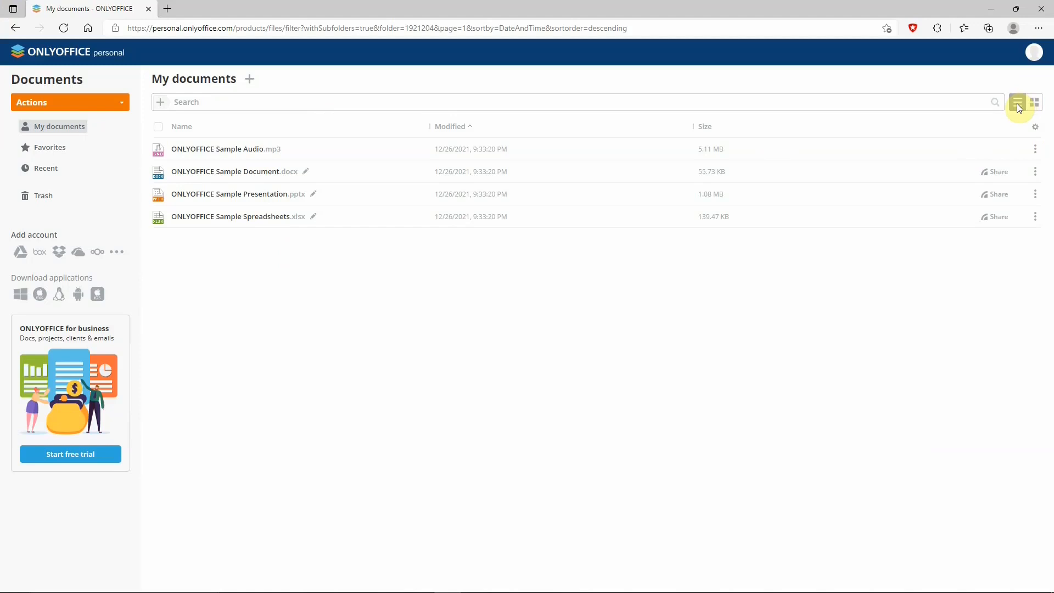
left_click(1036, 102)
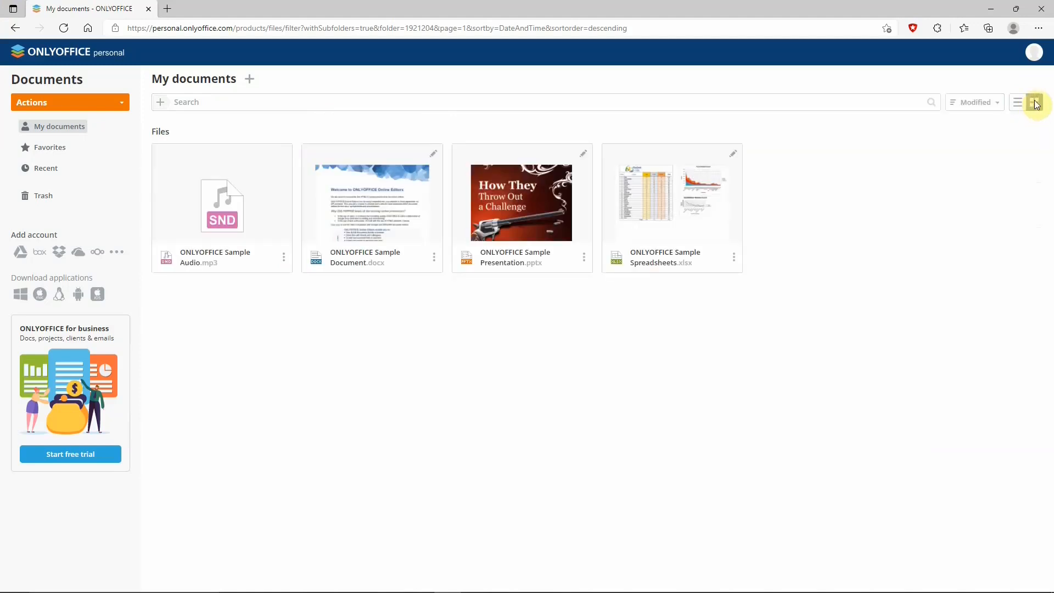
left_click(1017, 102)
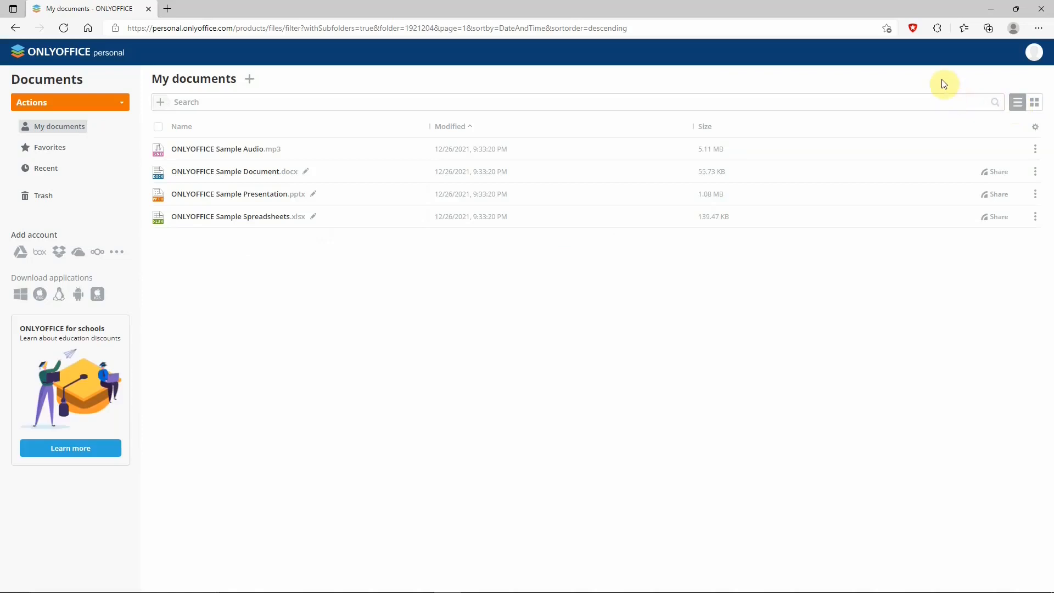
mouse_move(943, 84)
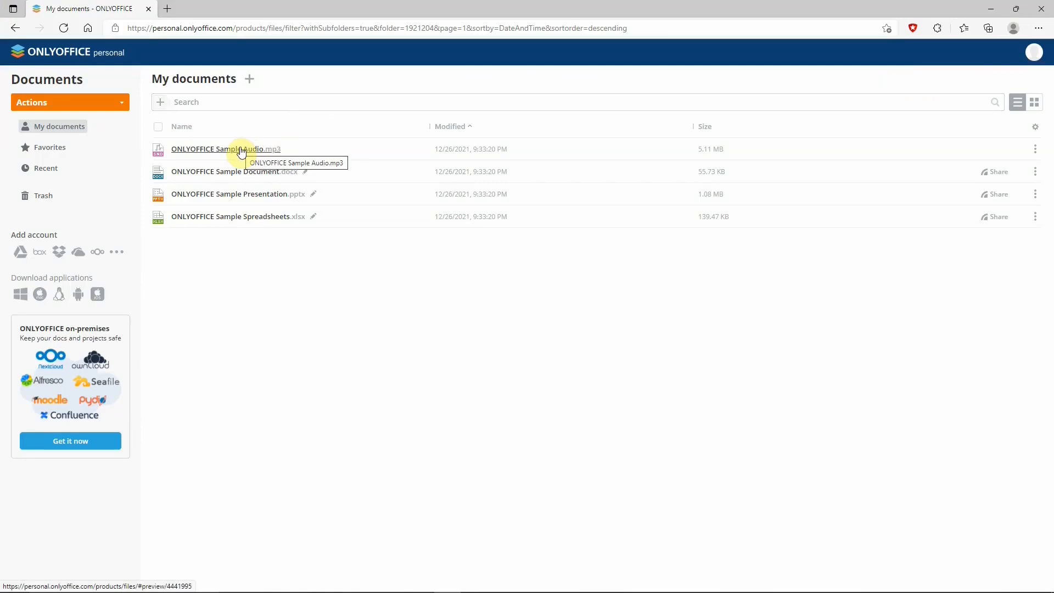
left_click(226, 148)
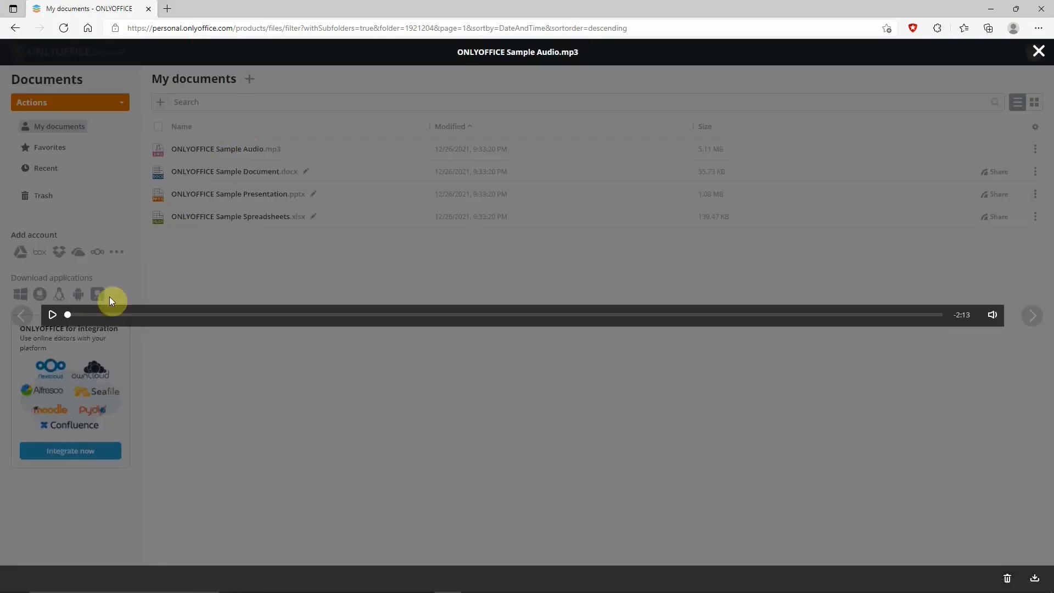
left_click(53, 315)
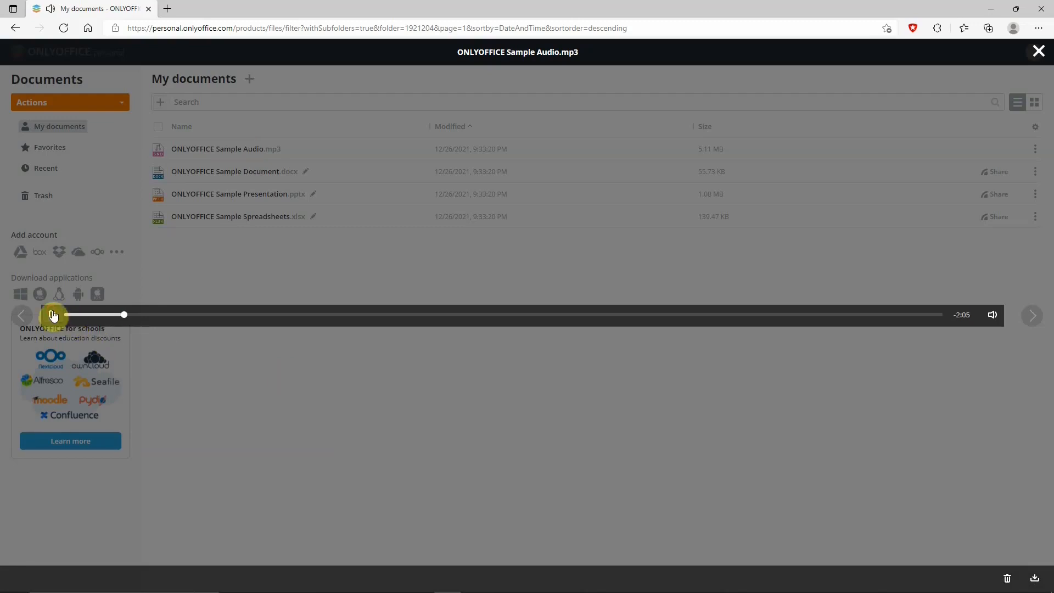
left_click(1037, 51)
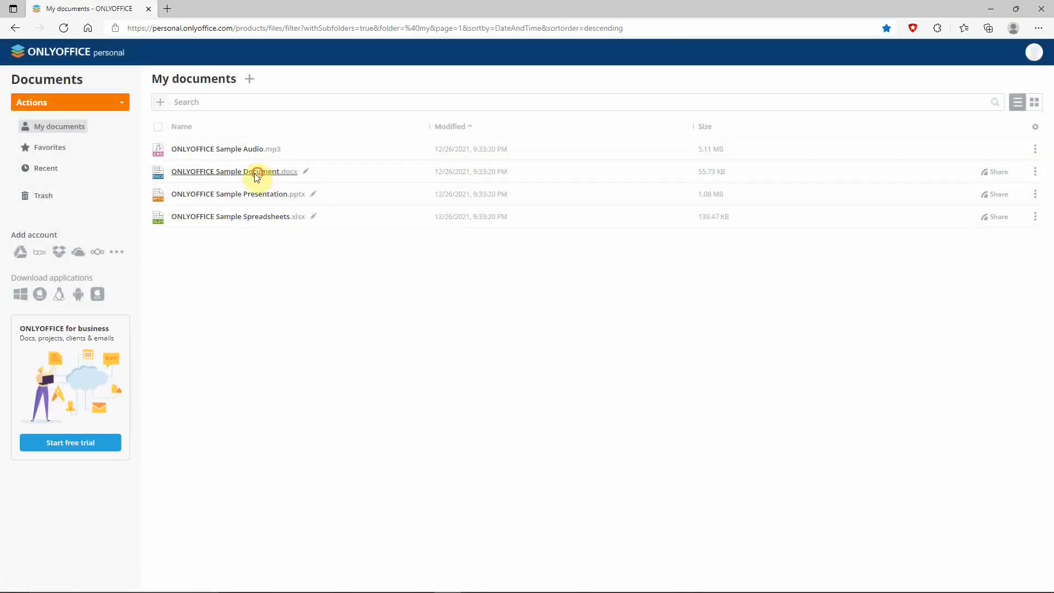
left_click(234, 171)
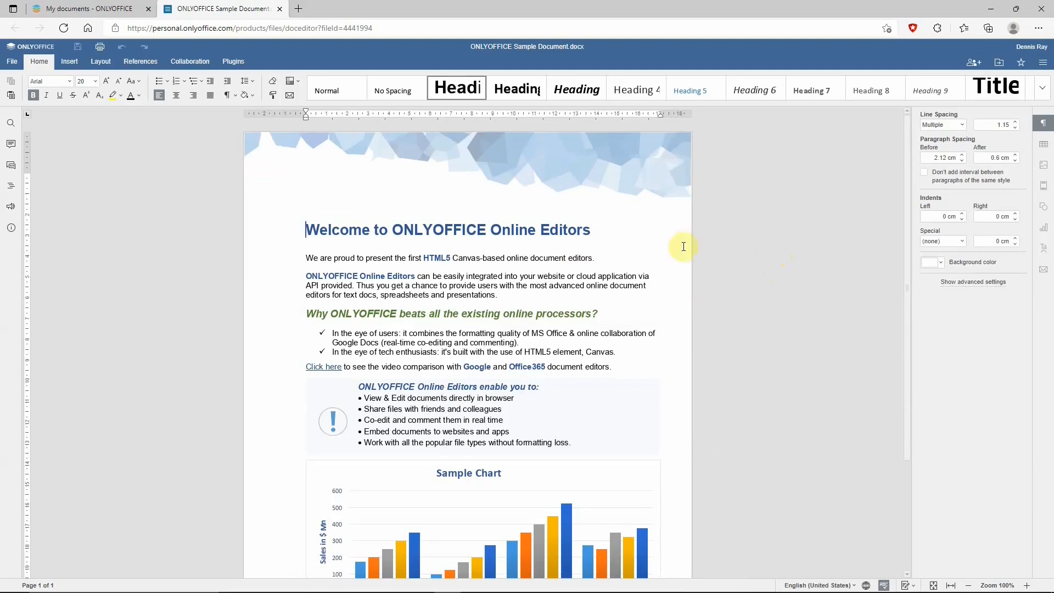
mouse_move(140, 158)
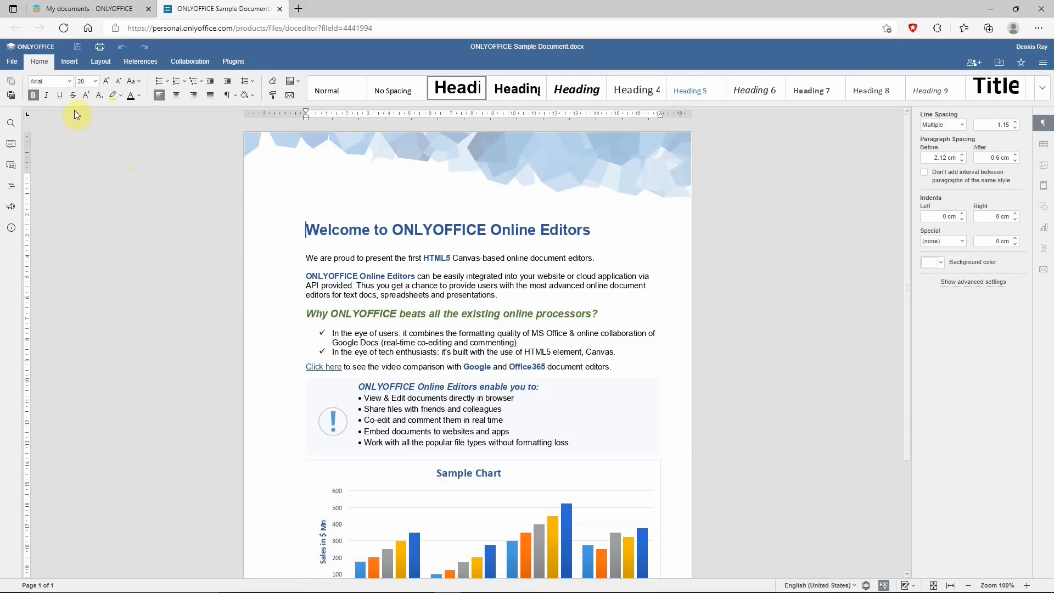
mouse_move(664, 123)
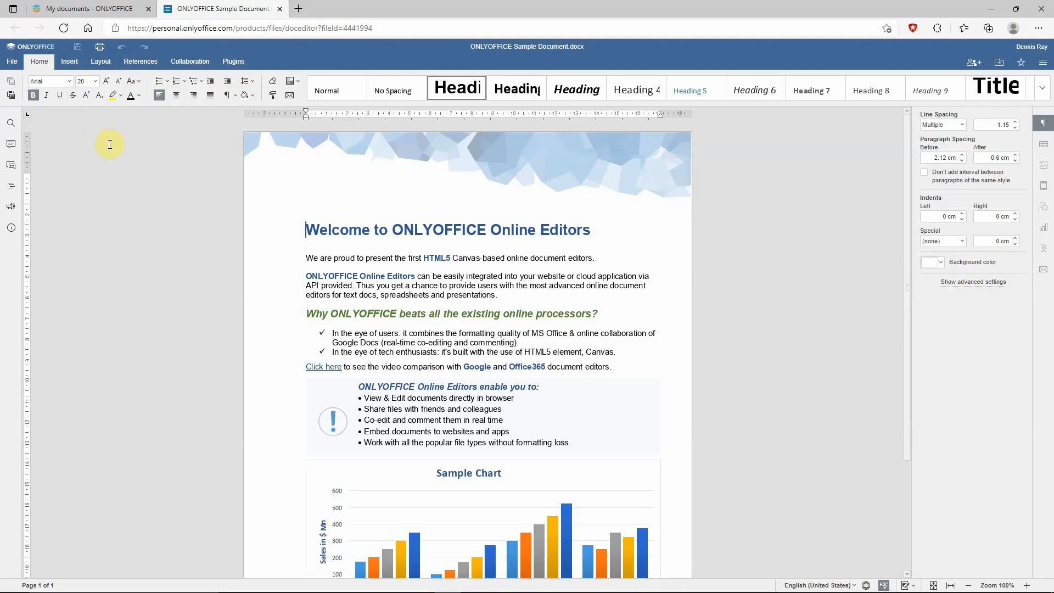
mouse_move(89, 135)
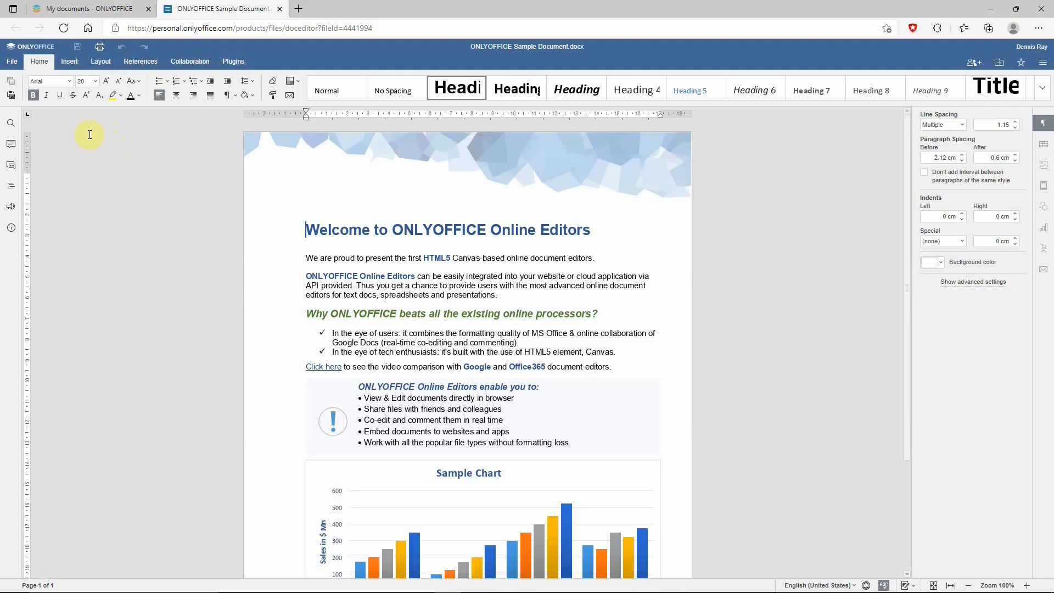
mouse_move(119, 120)
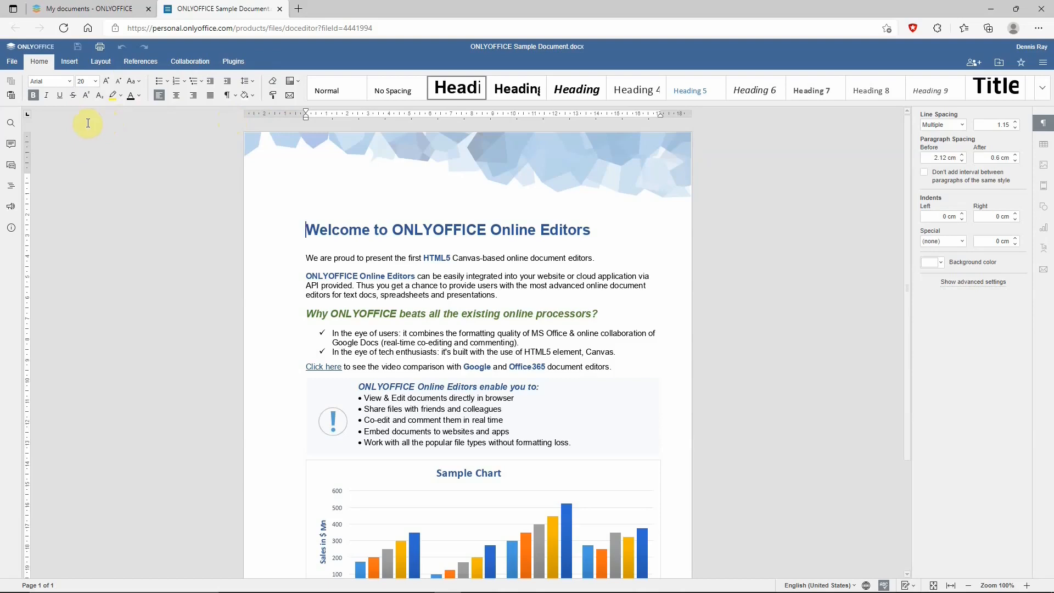
mouse_move(84, 122)
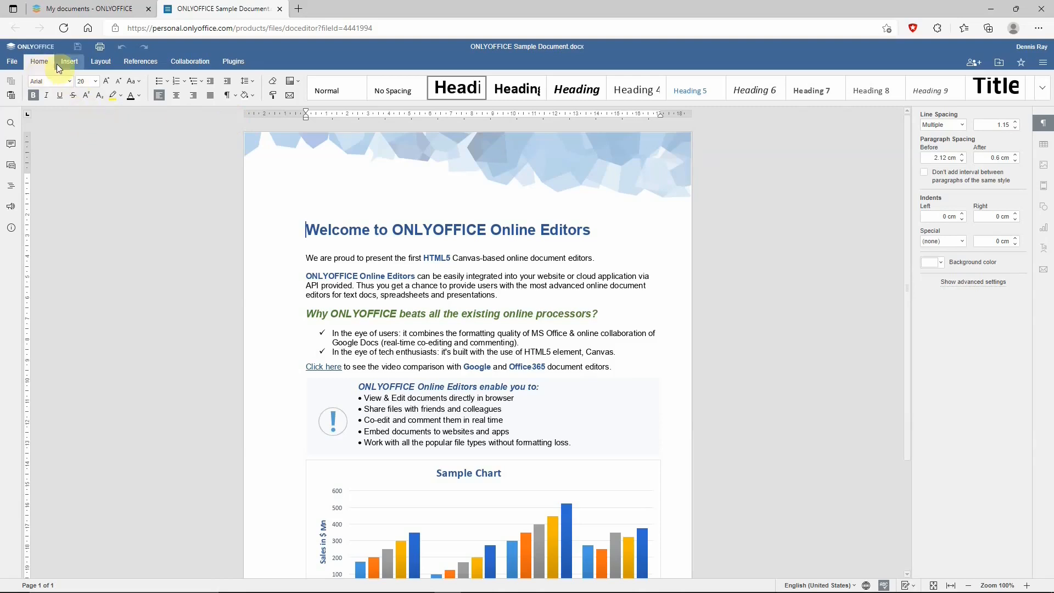
Show the References tools, then plugins like Macros, Thesaurus, Translator, YouTube and Zotero
left_click(140, 61)
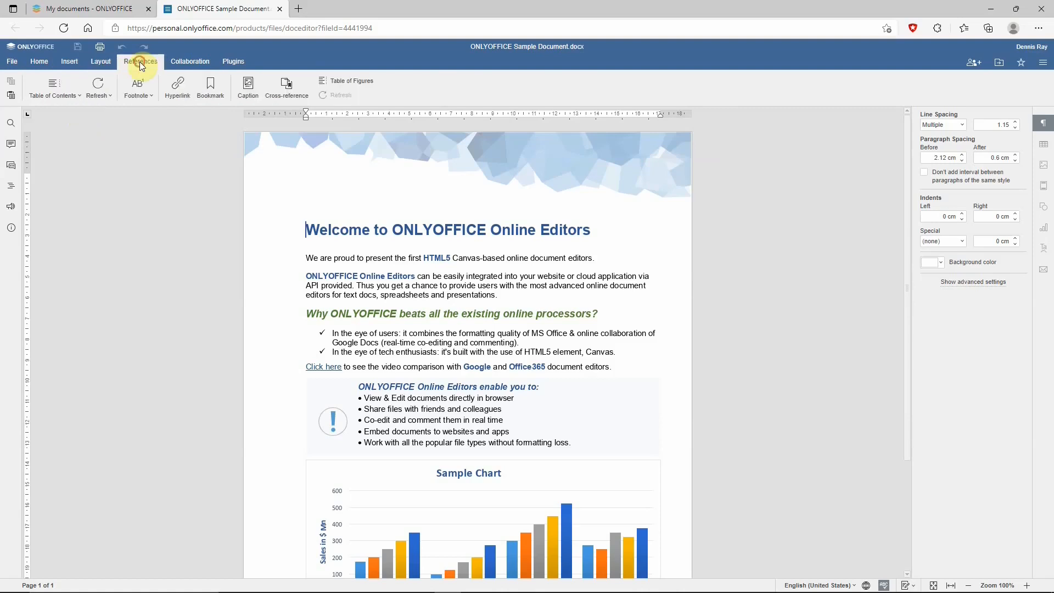
left_click(234, 61)
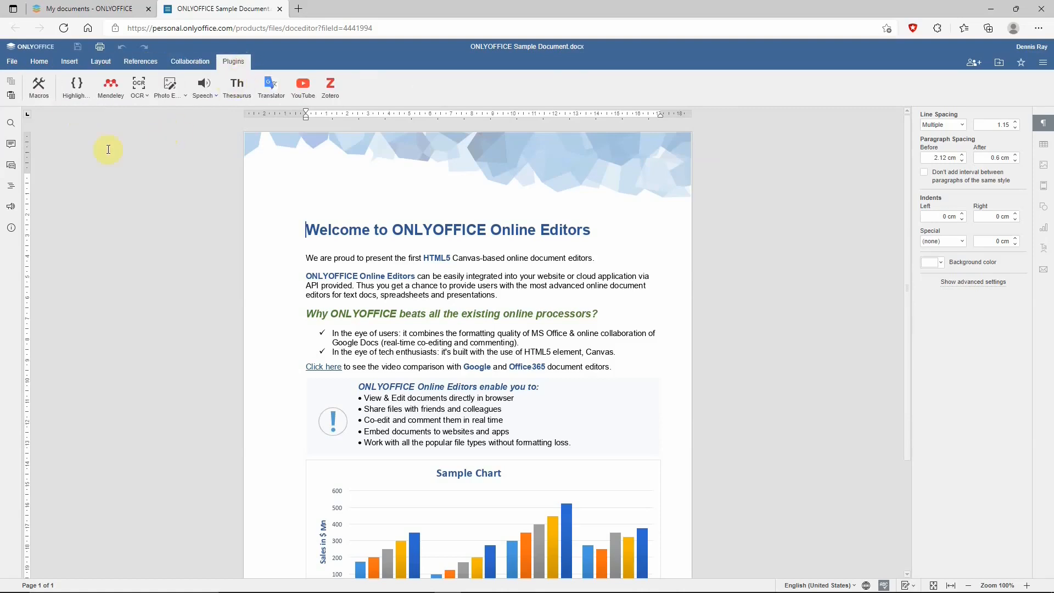
mouse_move(197, 189)
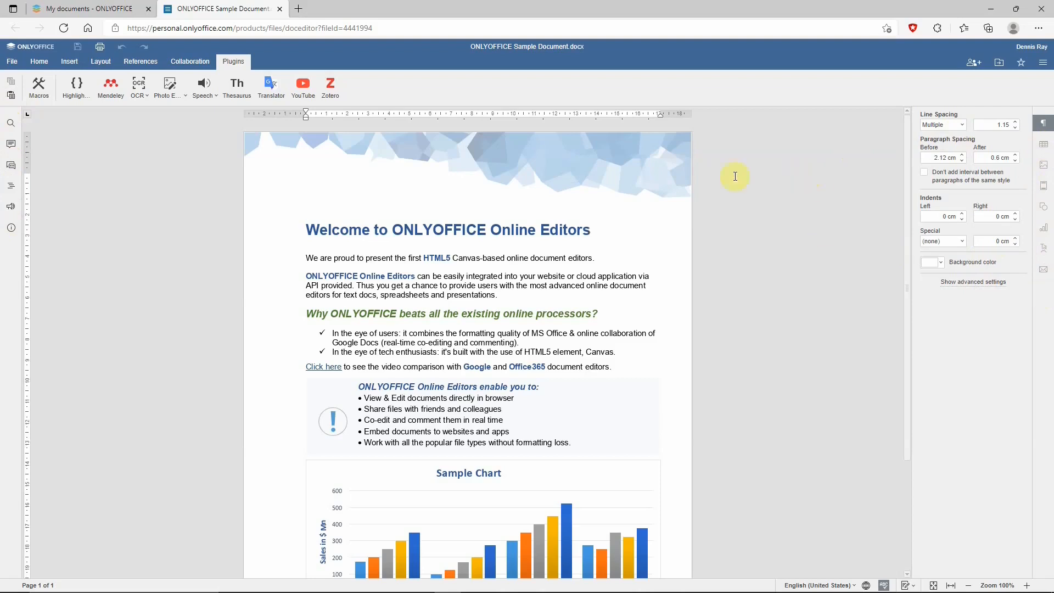
mouse_move(69, 61)
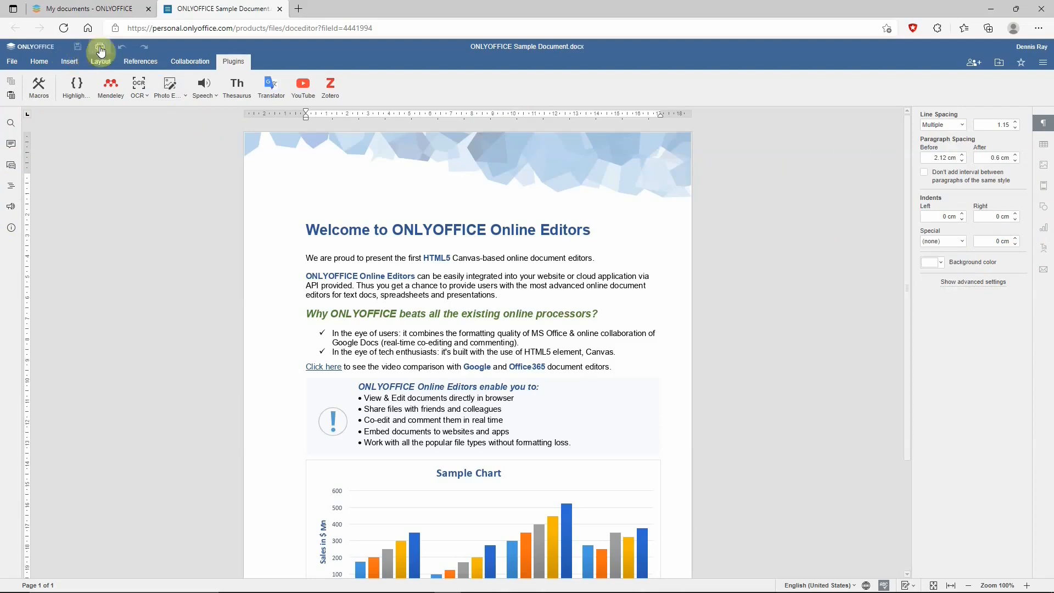
mouse_move(189, 61)
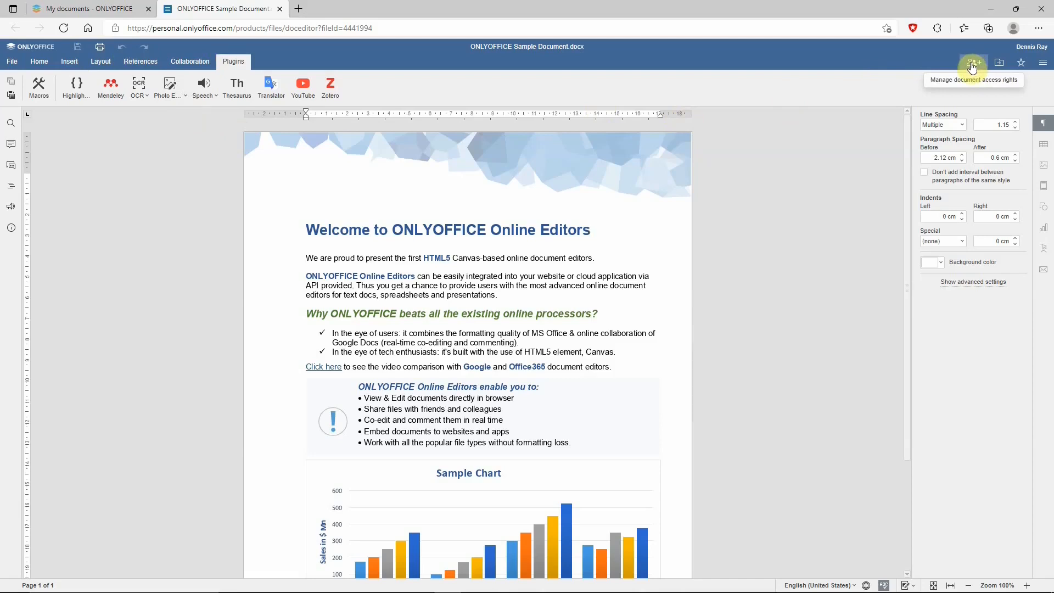
mouse_move(1000, 62)
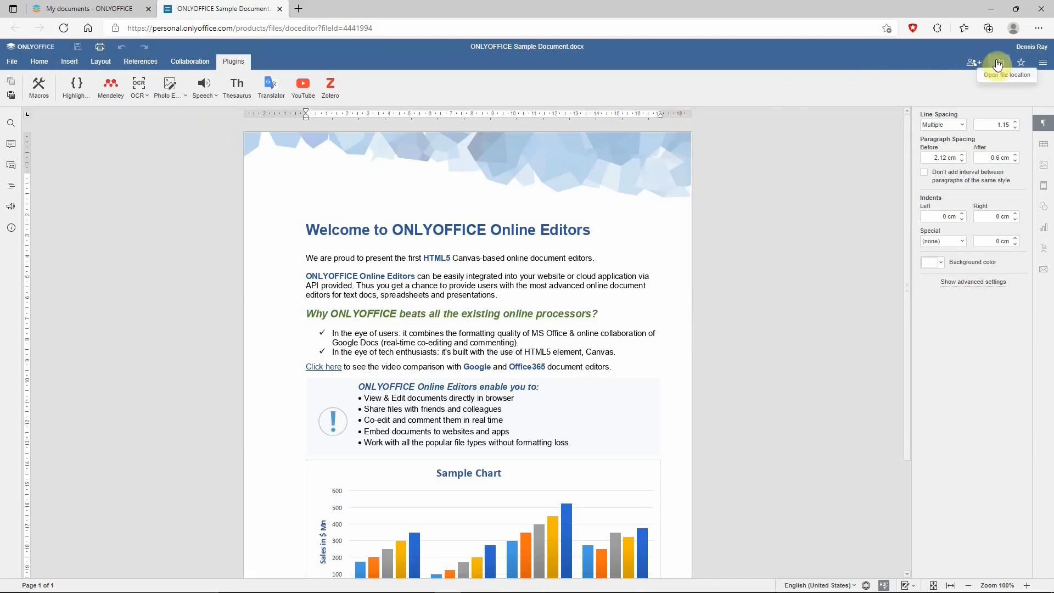
mouse_move(1021, 63)
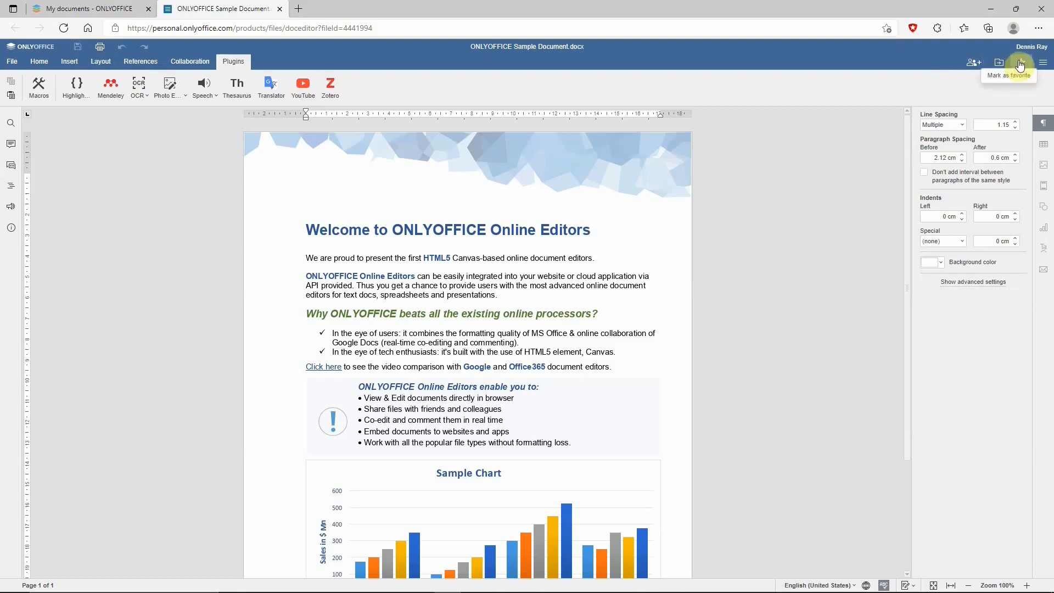
mouse_move(1021, 62)
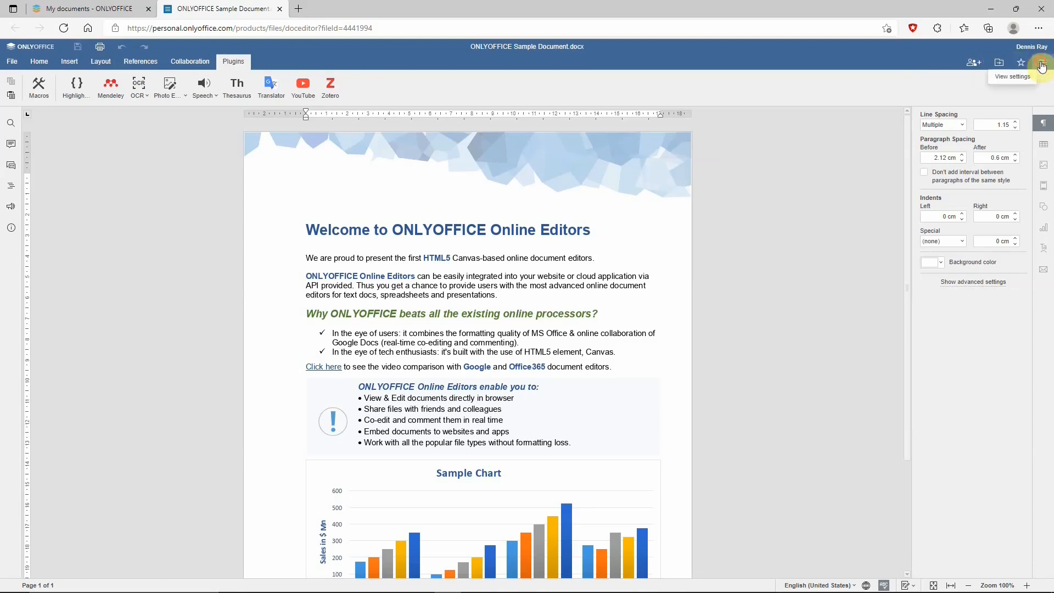
left_click(1041, 63)
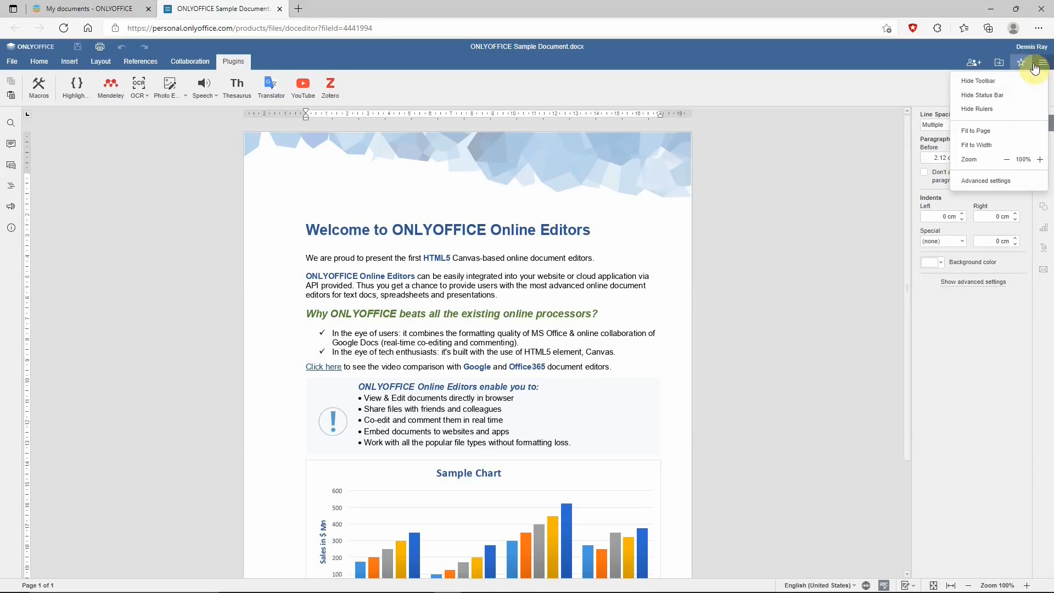
mouse_move(986, 108)
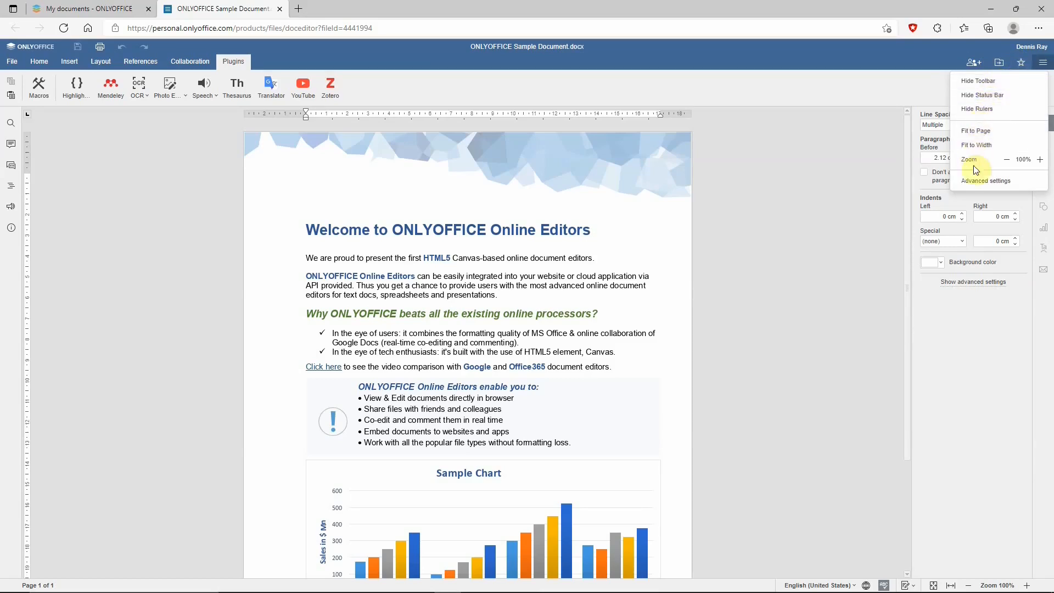
left_click(986, 181)
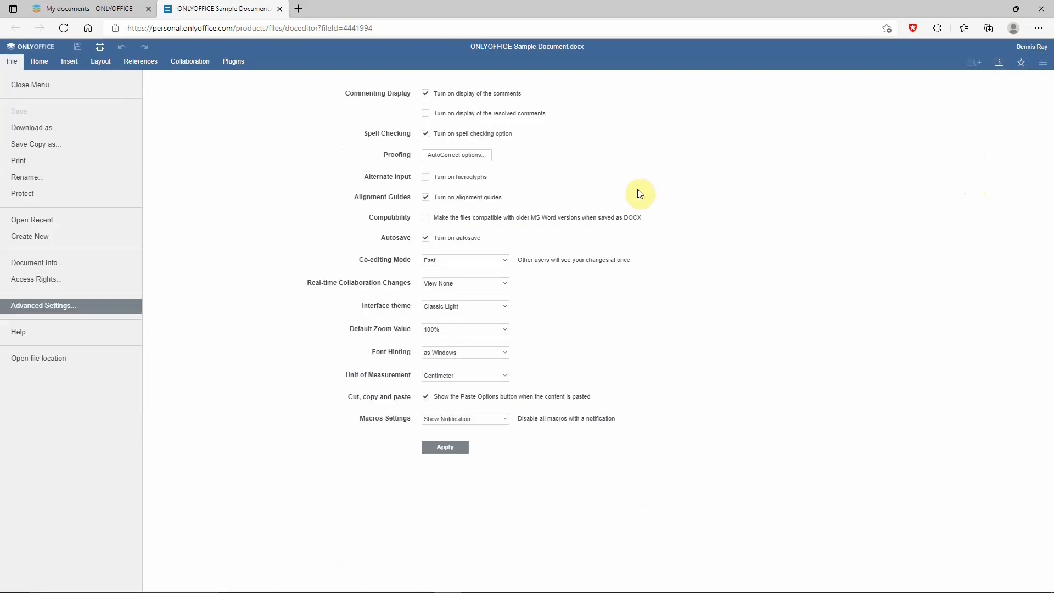
mouse_move(597, 136)
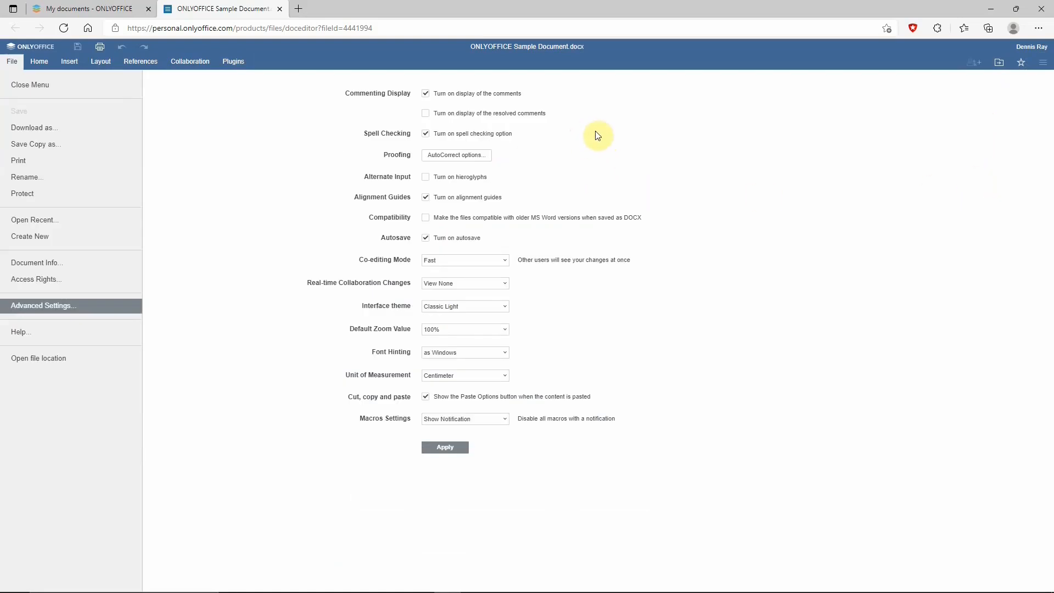
mouse_move(567, 117)
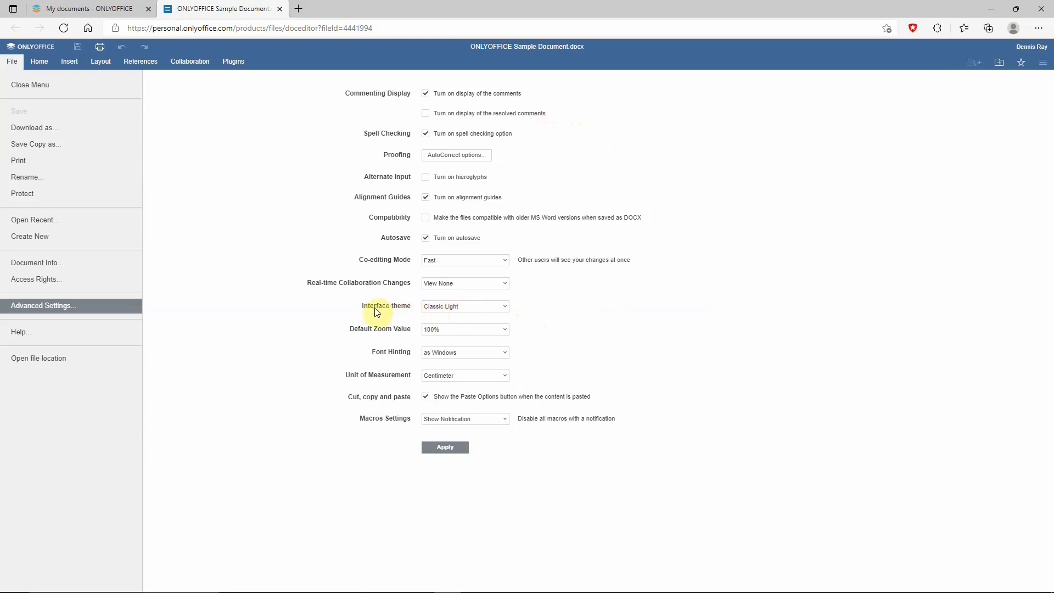
mouse_move(387, 310)
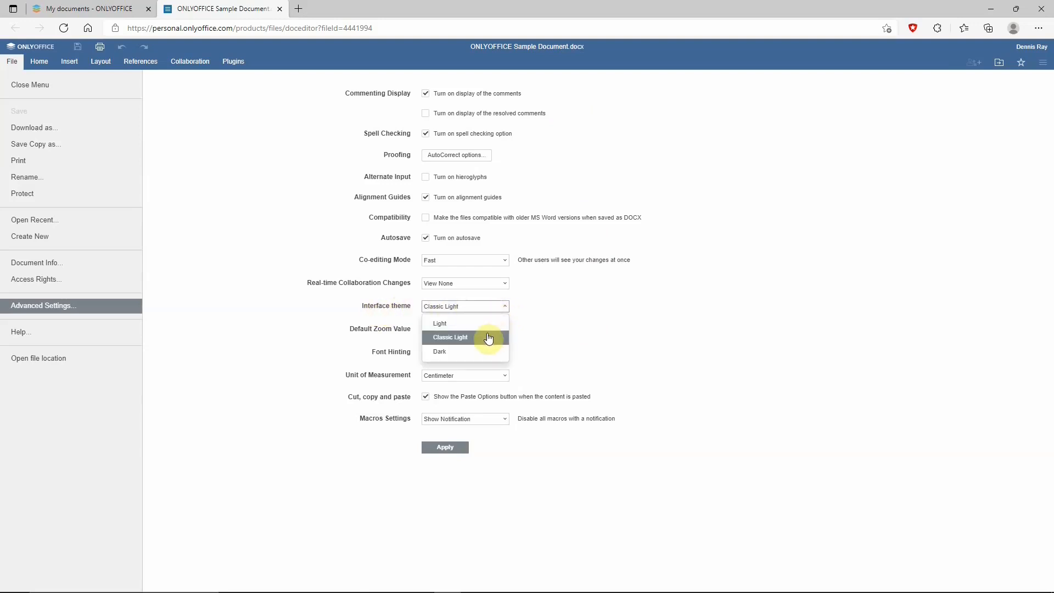
mouse_move(444, 353)
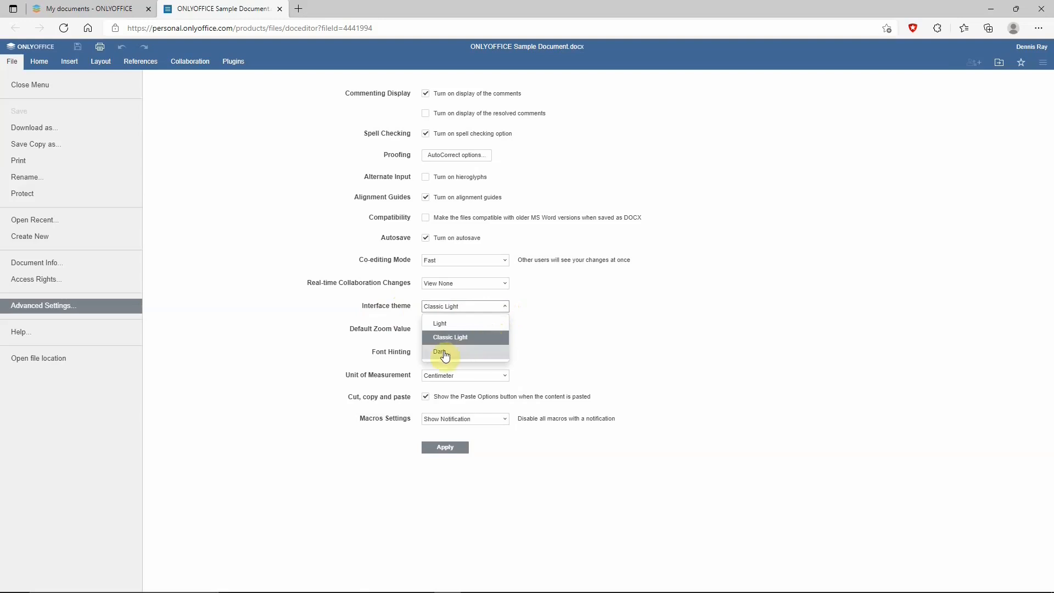
left_click(442, 352)
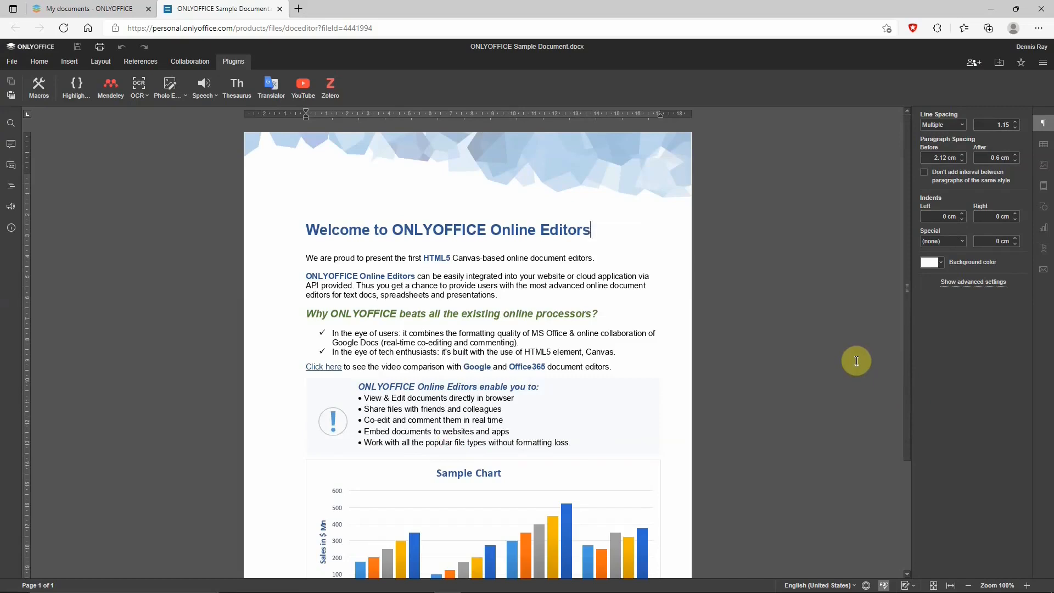
left_click(1042, 62)
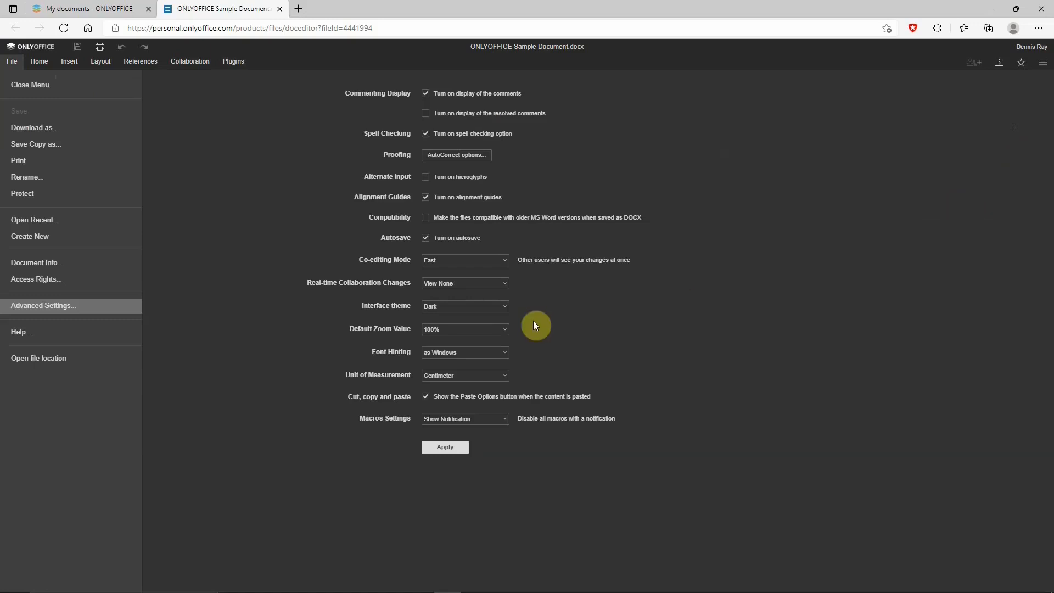
left_click(465, 306)
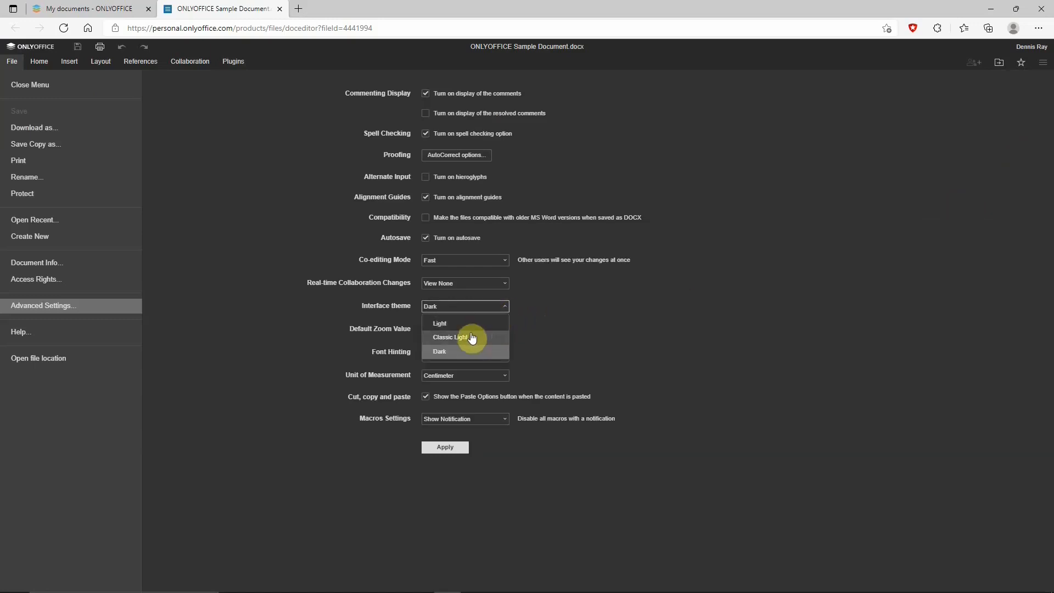
left_click(464, 336)
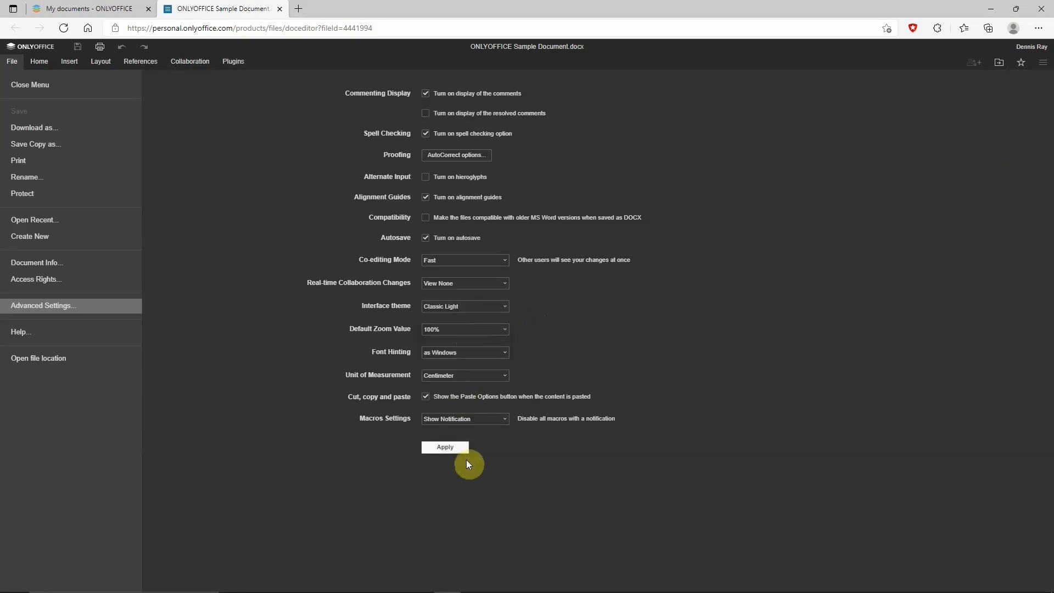
left_click(444, 447)
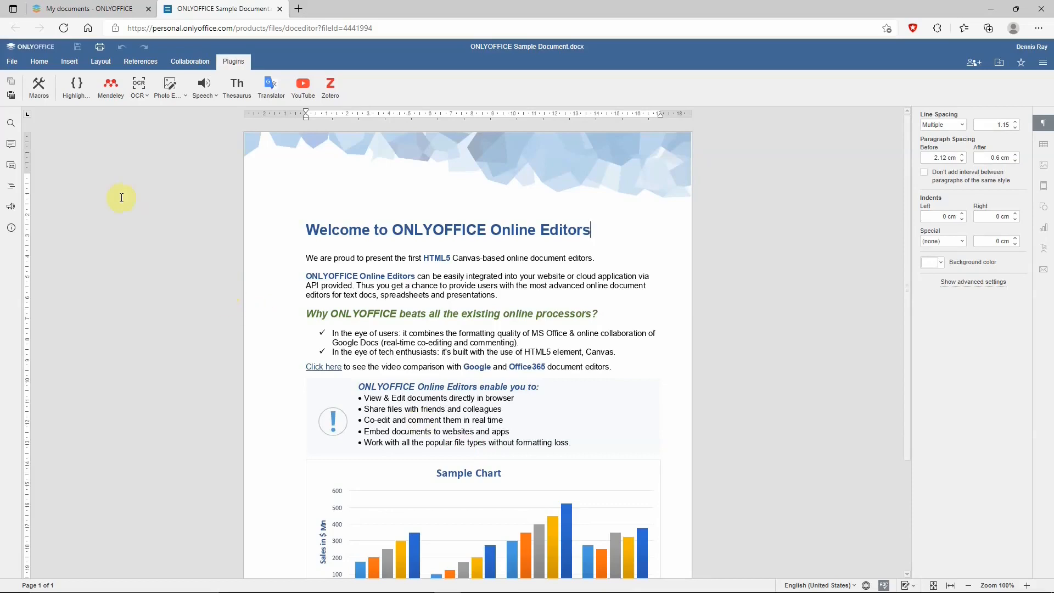
mouse_move(119, 198)
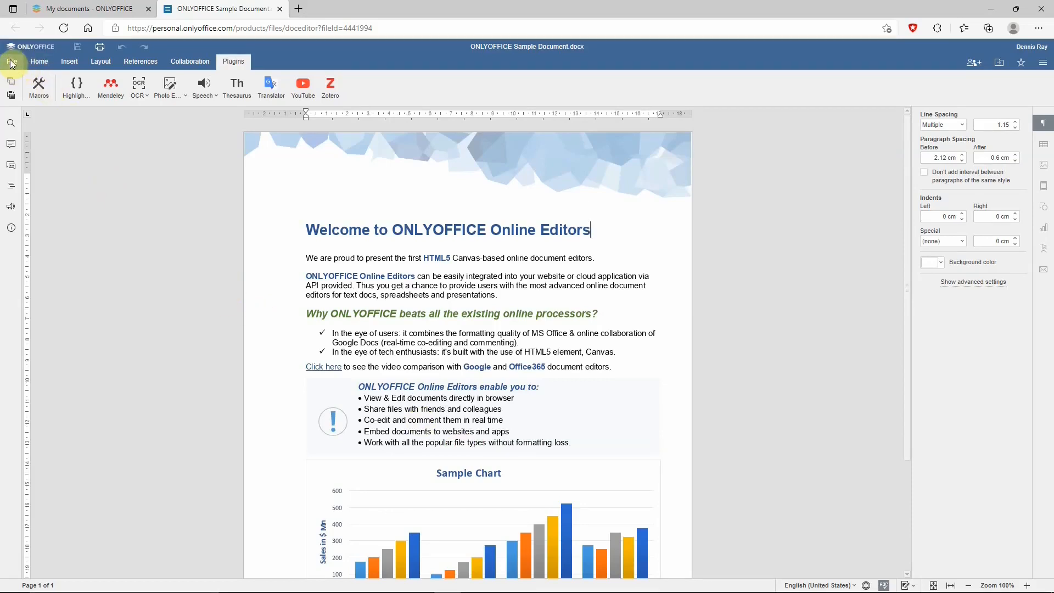
Show the Sample Document's download formats: DOCX, PDF, ODT, TXT and EPUB
left_click(12, 61)
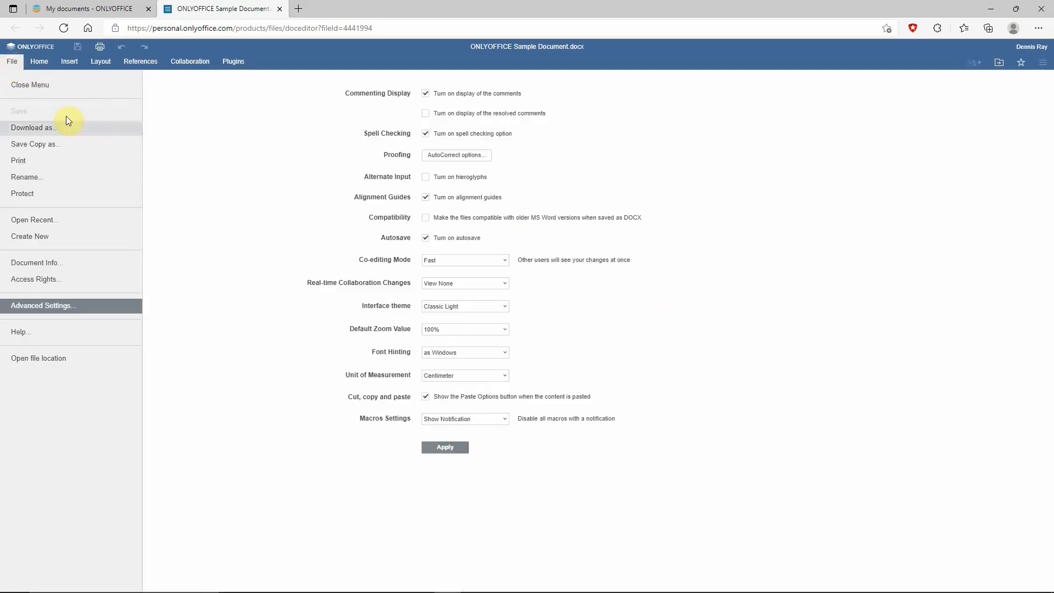
mouse_move(55, 132)
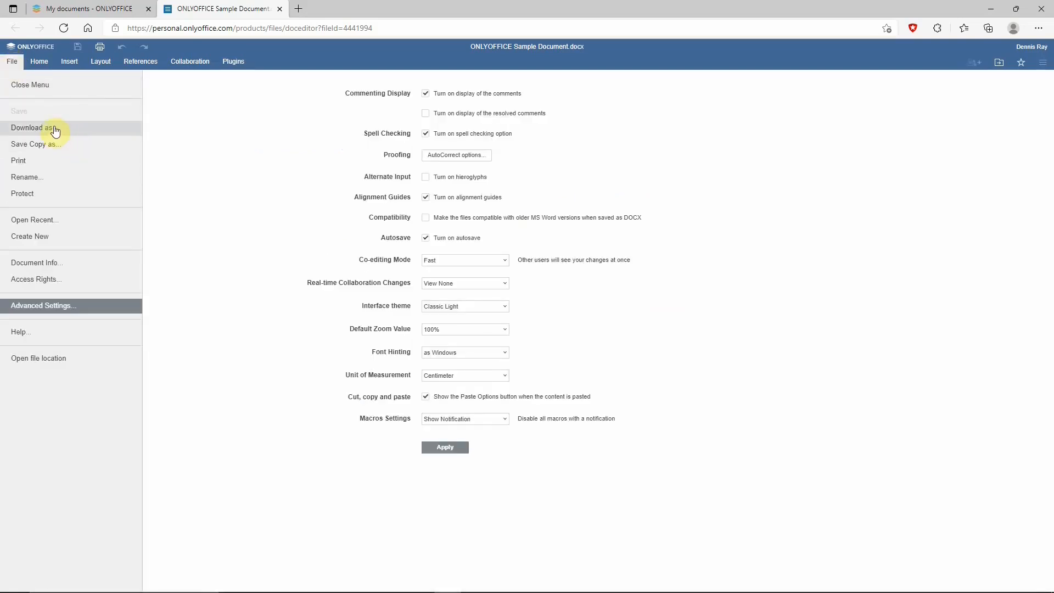
left_click(31, 128)
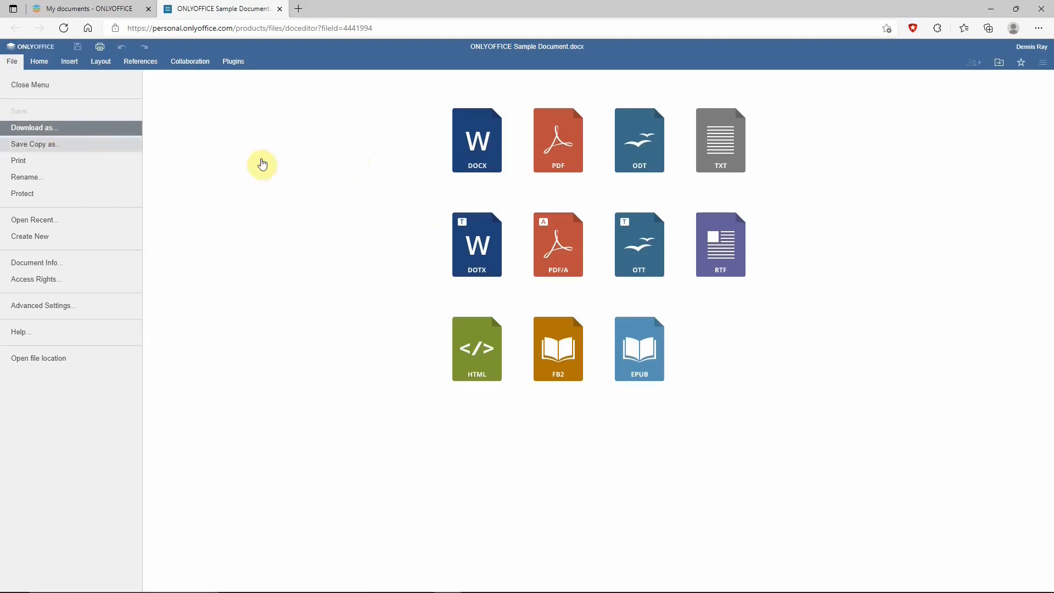
mouse_move(225, 152)
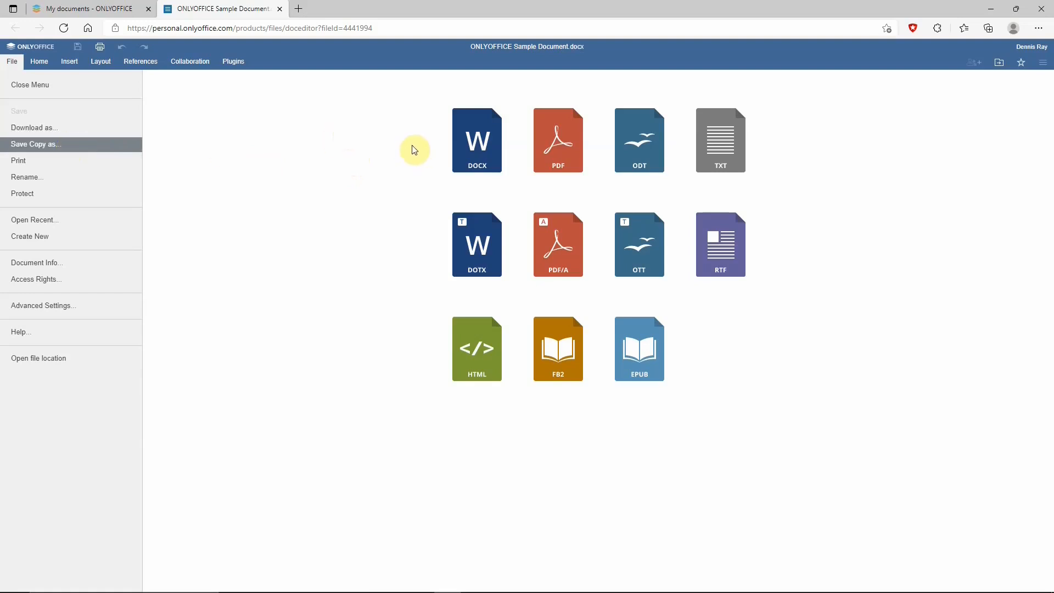
mouse_move(420, 148)
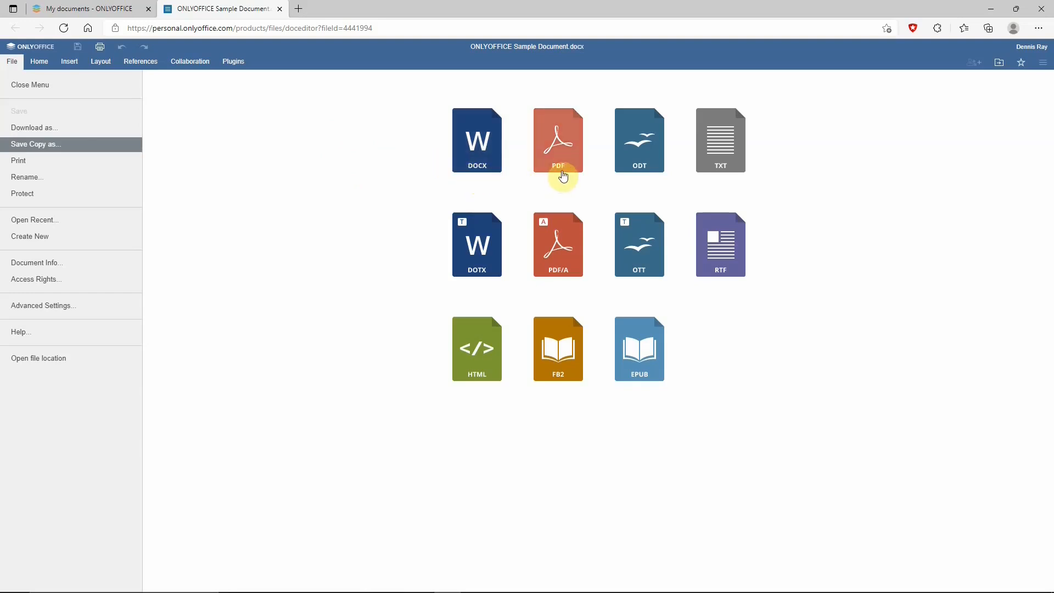
mouse_move(642, 178)
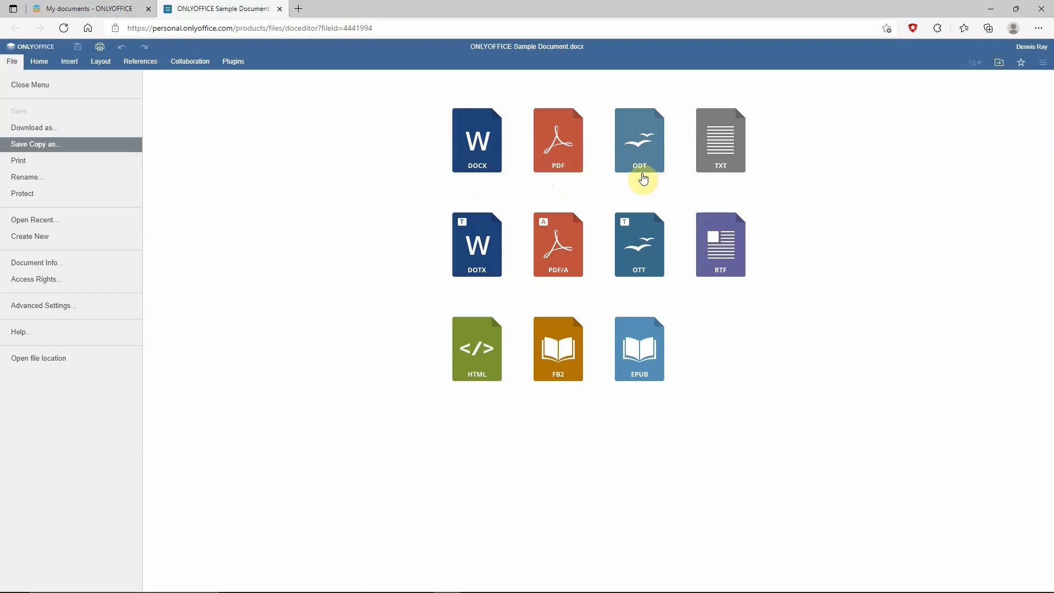
mouse_move(654, 180)
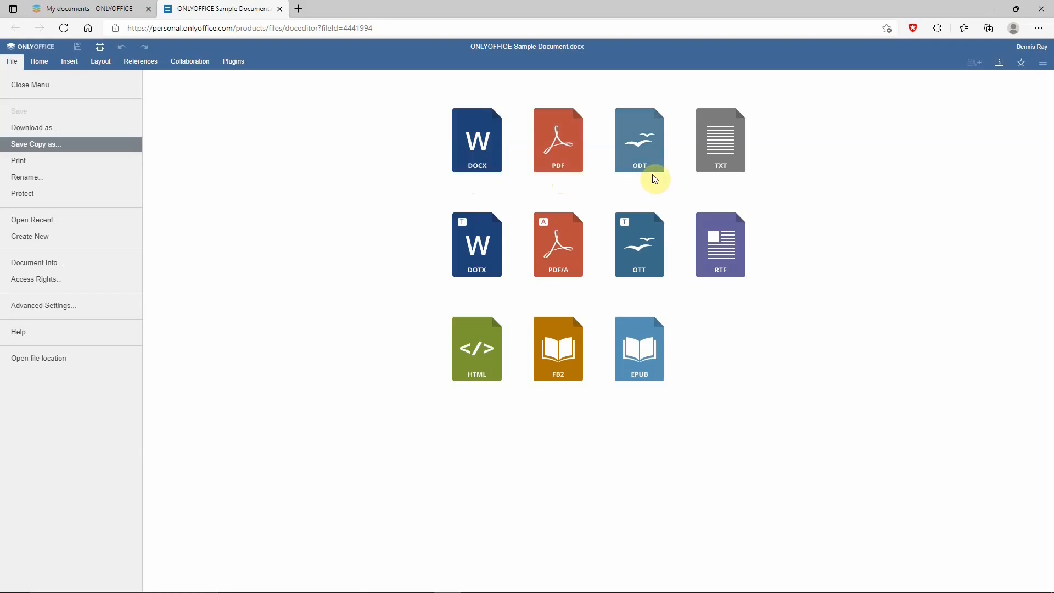
mouse_move(652, 177)
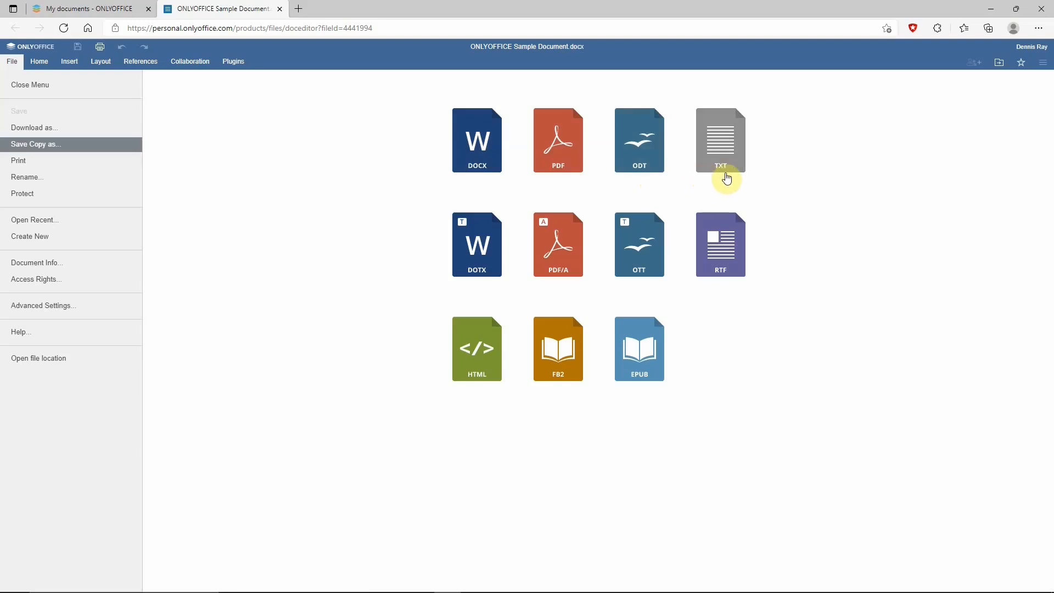
mouse_move(559, 276)
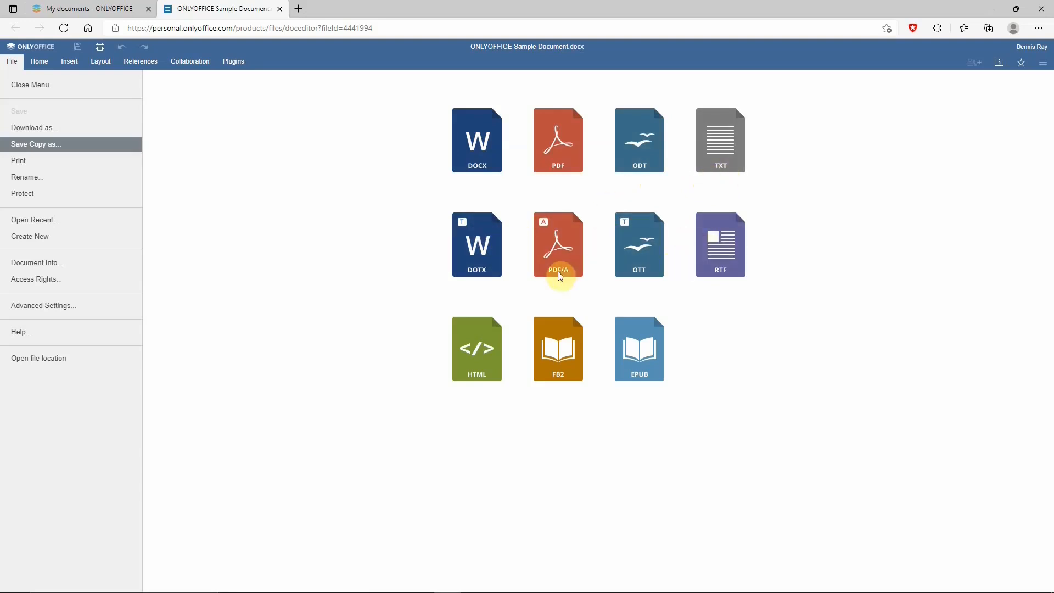
mouse_move(20, 163)
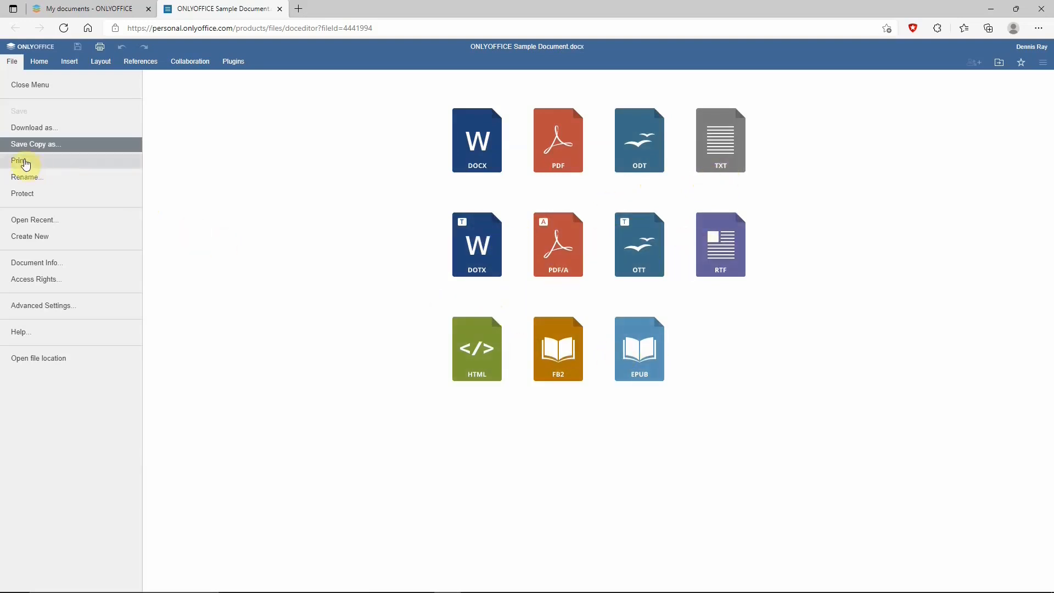
mouse_move(54, 222)
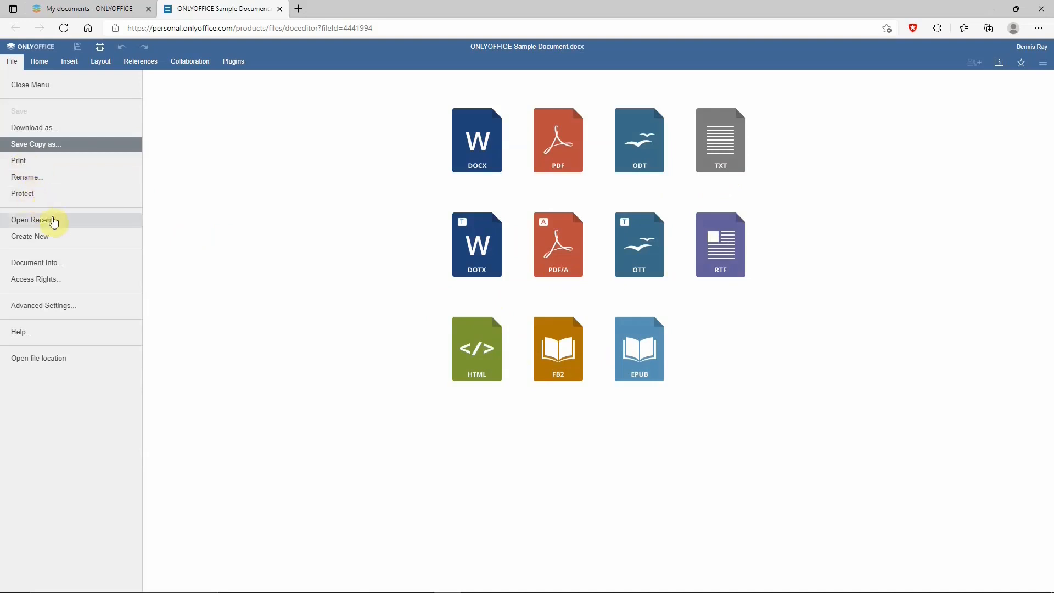
mouse_move(75, 320)
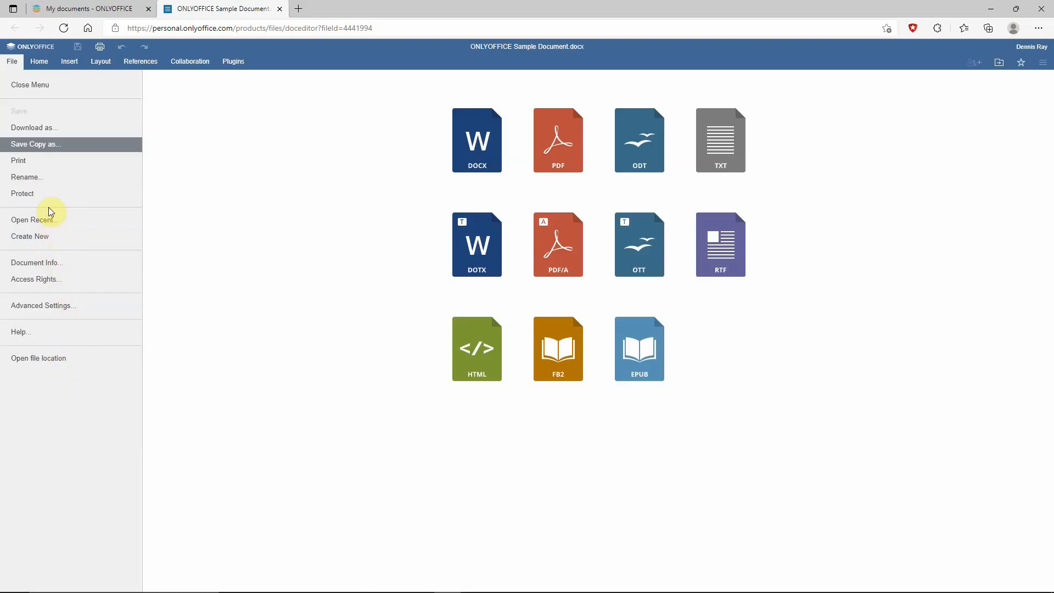
mouse_move(44, 305)
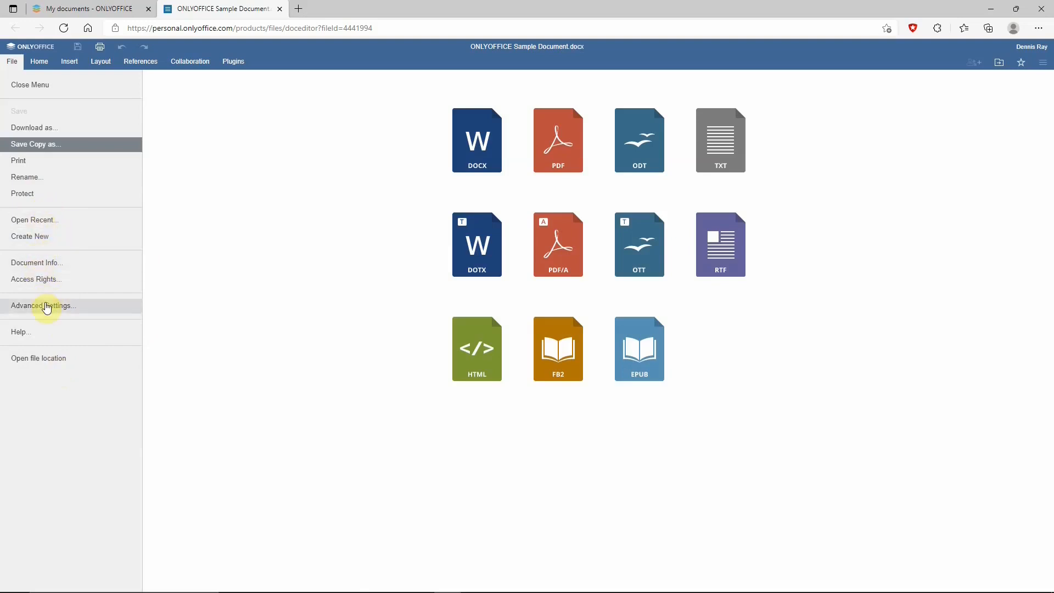
mouse_move(273, 171)
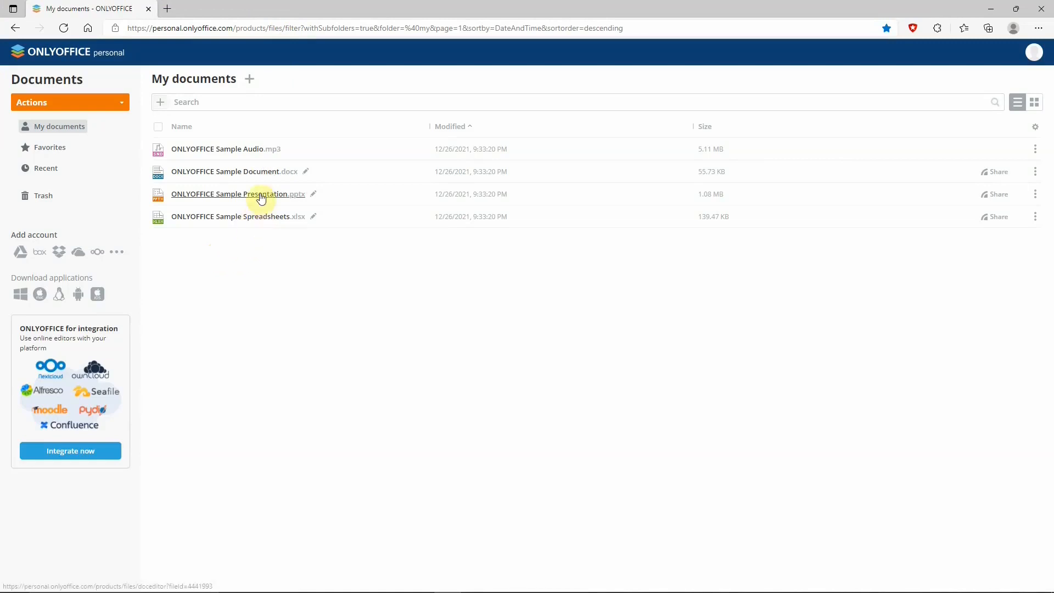
Open Sample Presentation.pptx, expand the themes gallery, and view Insert and Collaboration tools
left_click(237, 194)
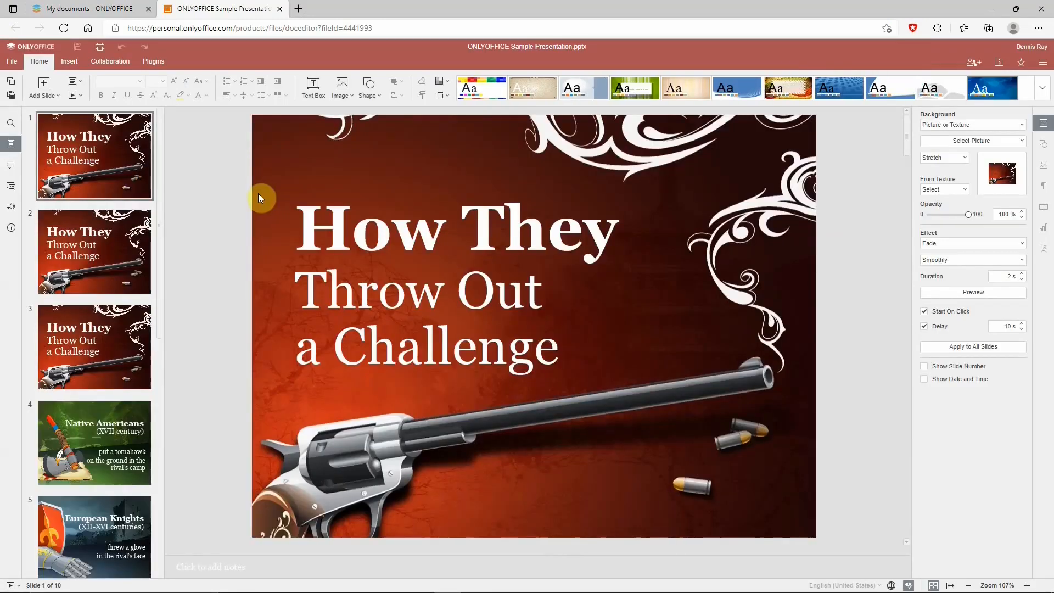
mouse_move(205, 155)
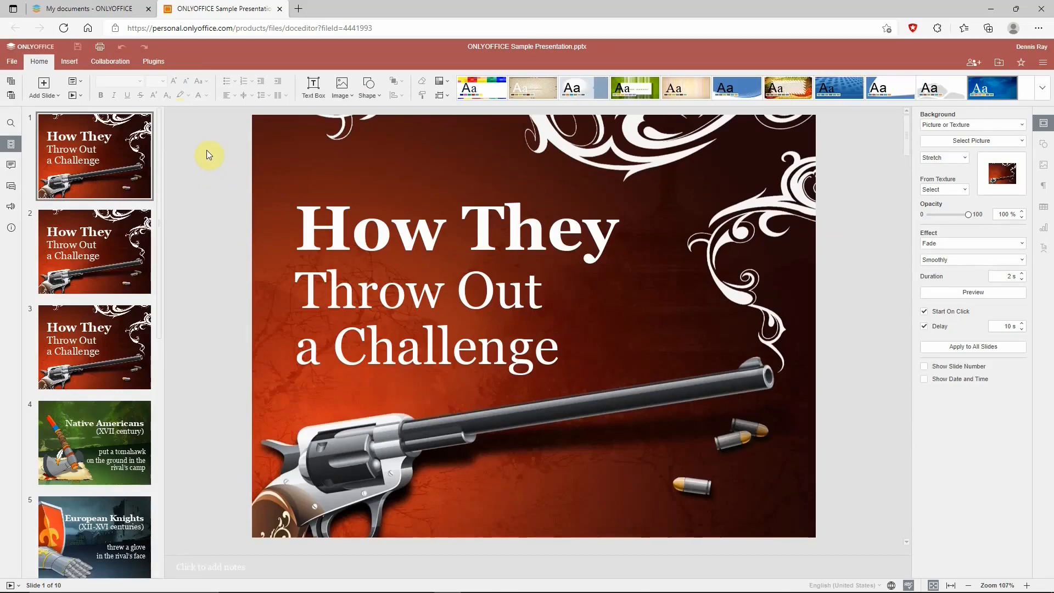
mouse_move(108, 86)
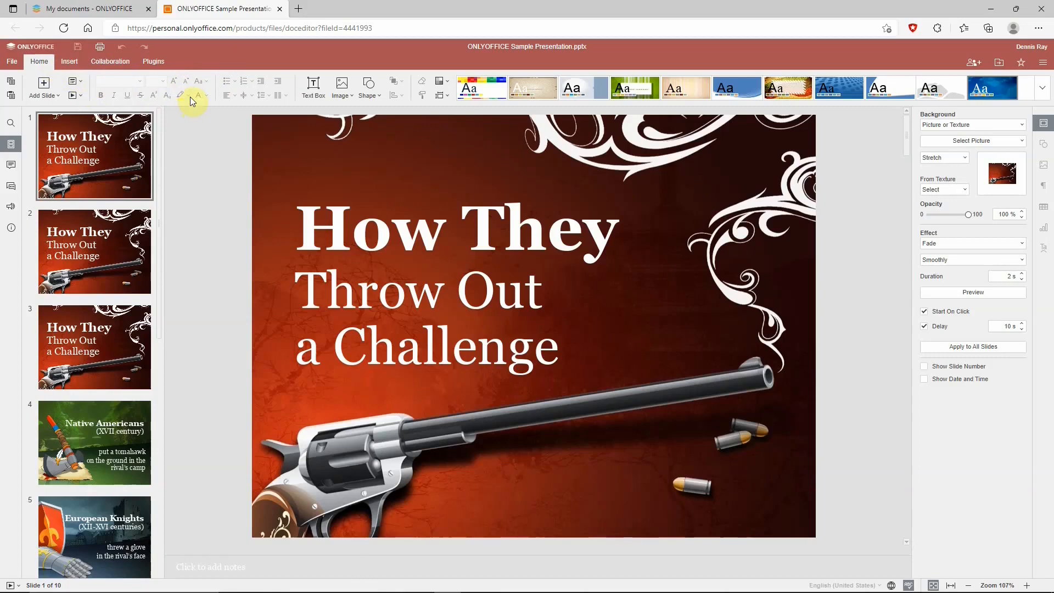
mouse_move(269, 94)
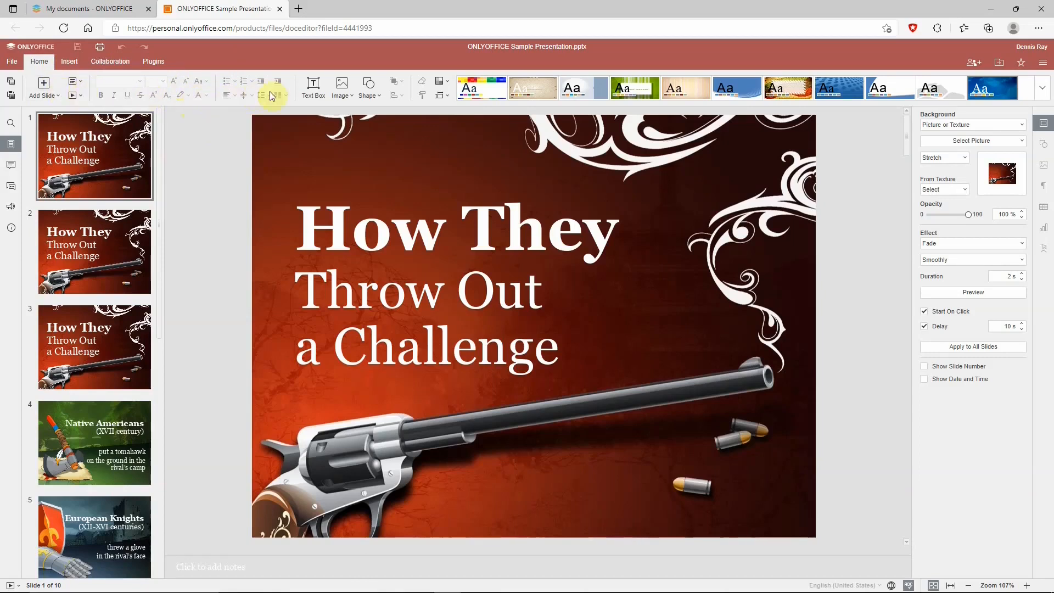
mouse_move(631, 88)
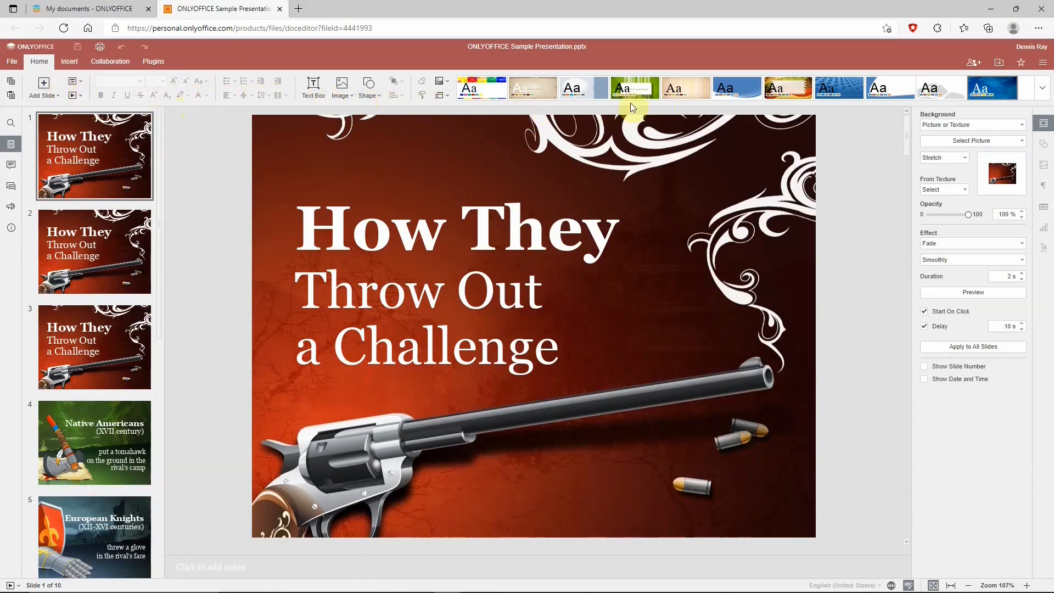
mouse_move(819, 123)
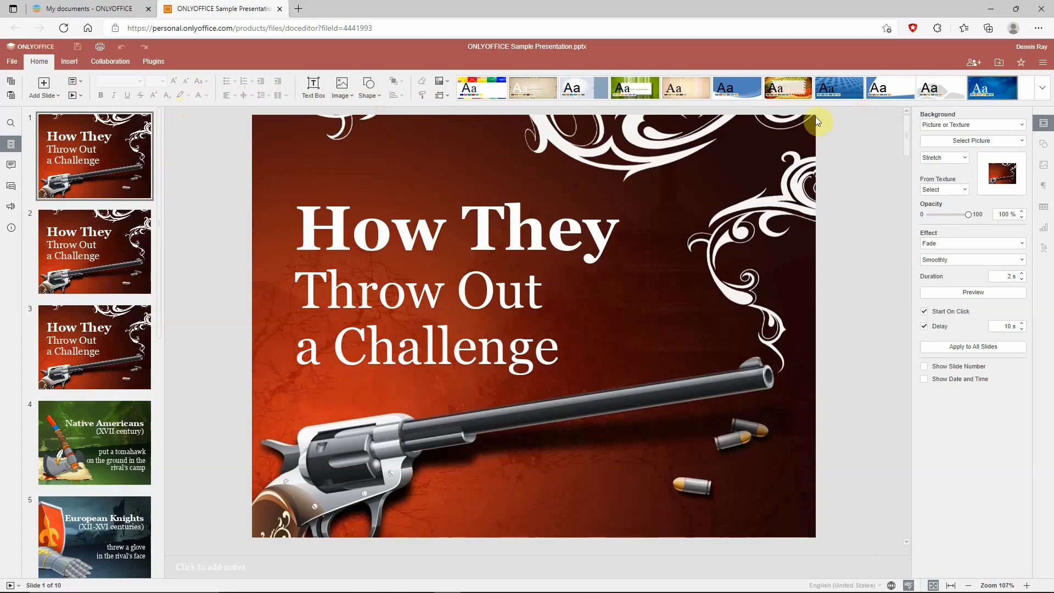
mouse_move(1039, 96)
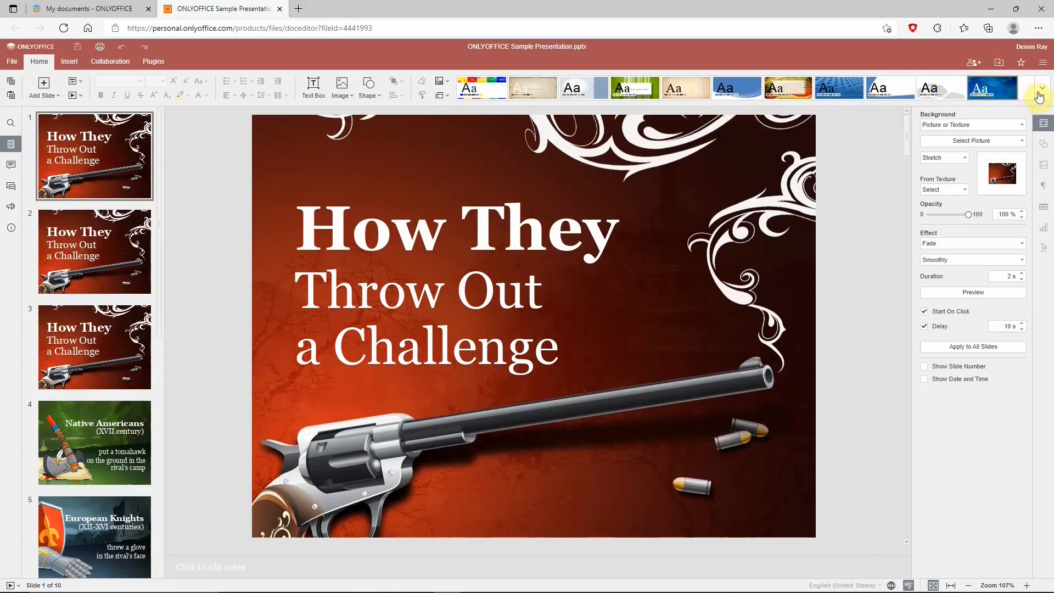
left_click(1039, 95)
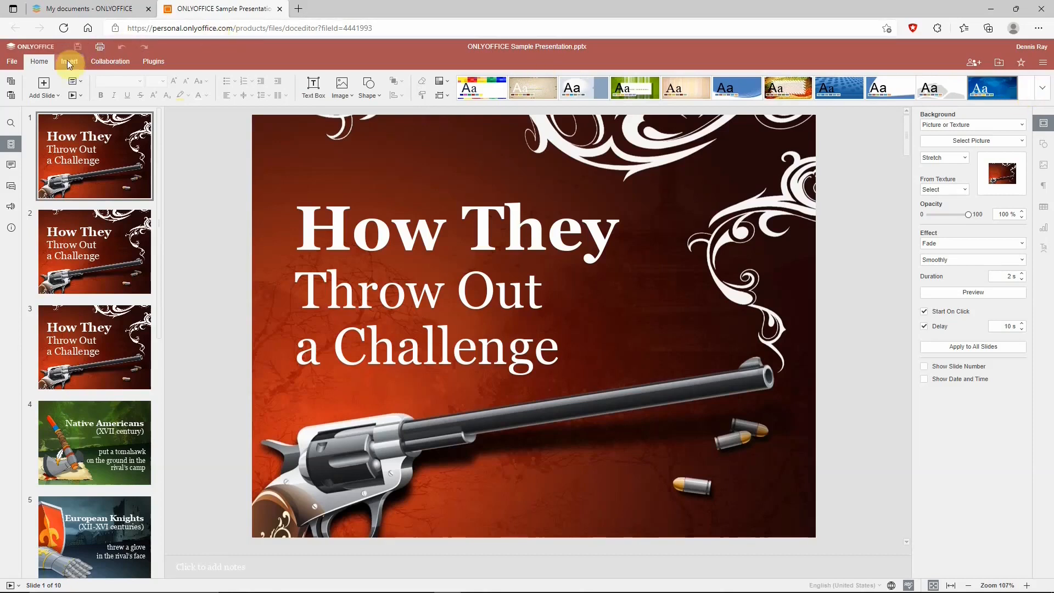
left_click(69, 61)
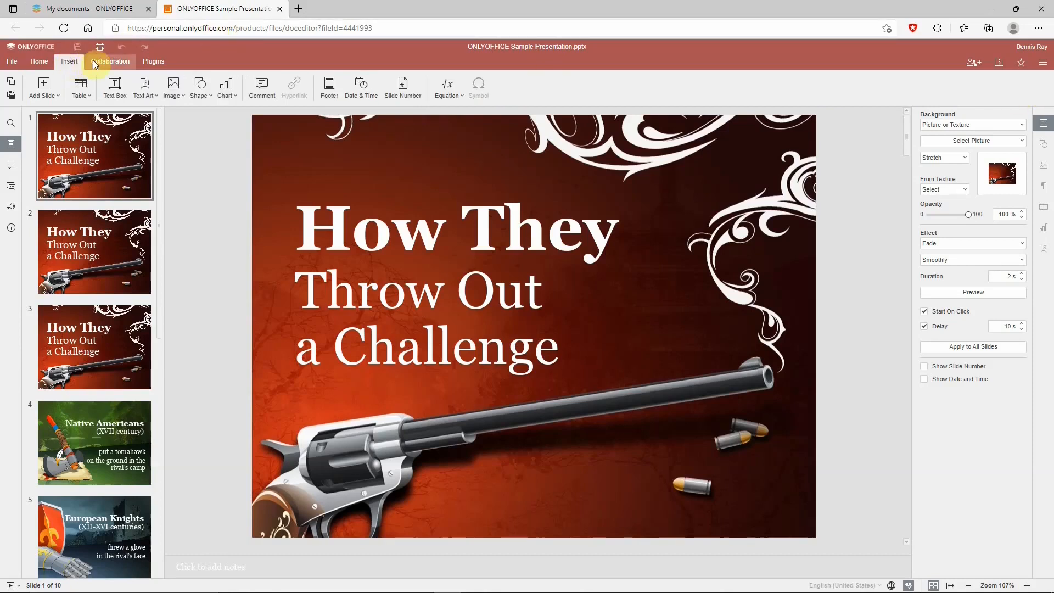
left_click(154, 61)
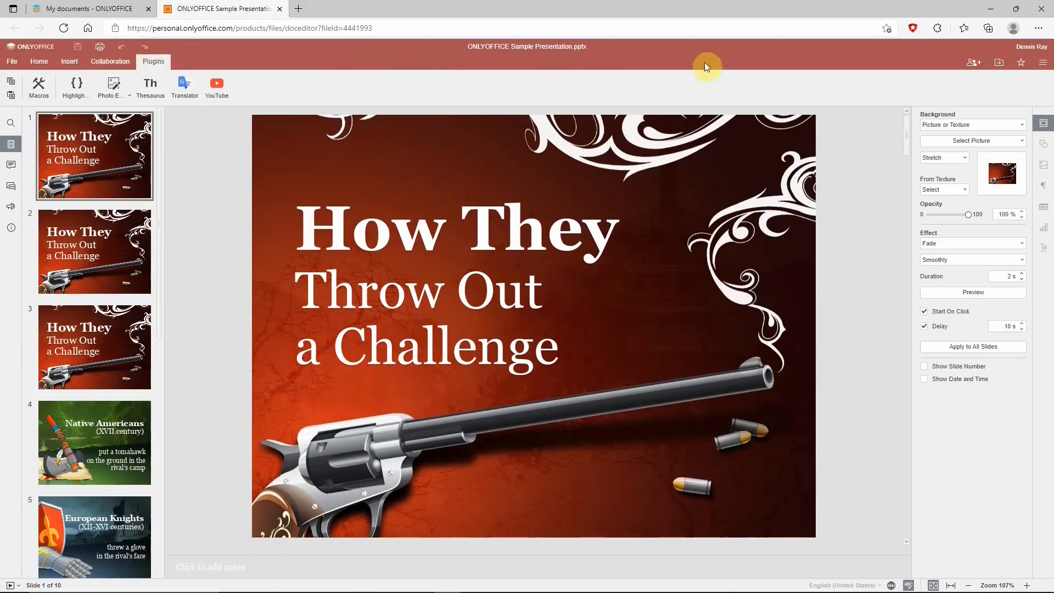
mouse_move(1021, 63)
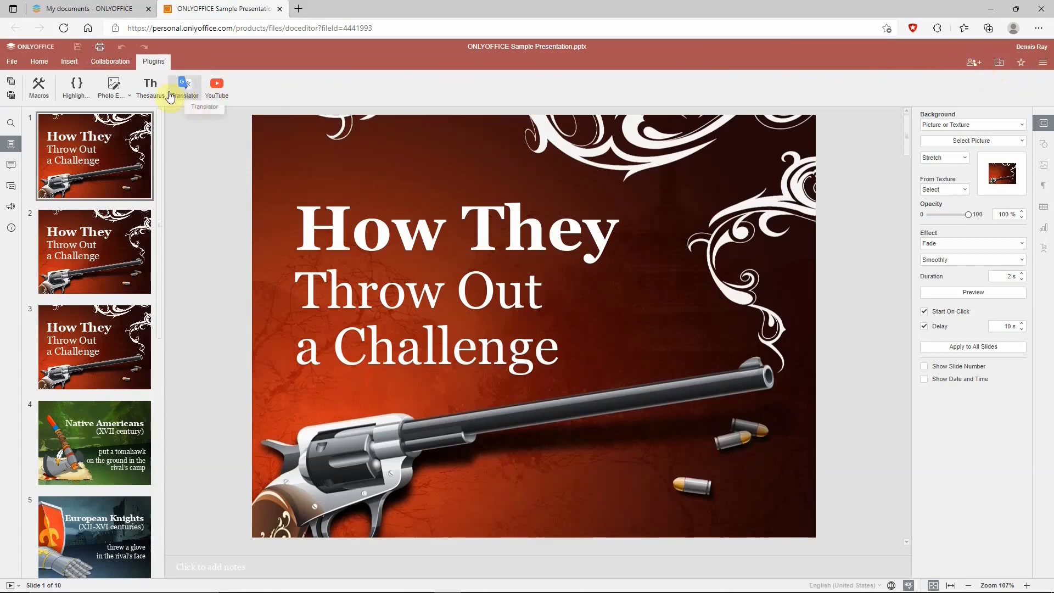
mouse_move(12, 111)
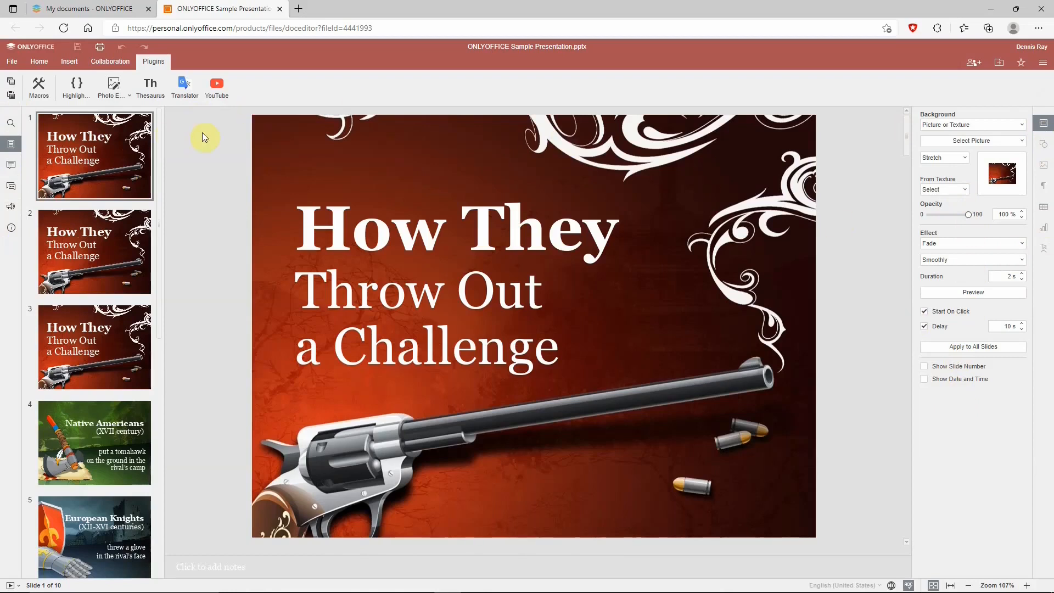
mouse_move(281, 11)
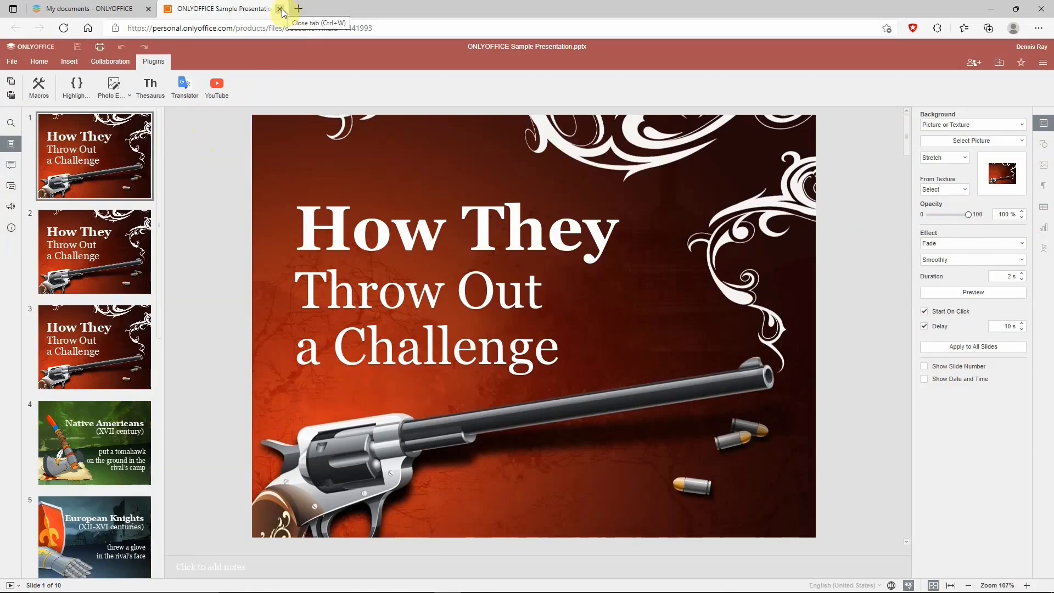
Switch to Sample Spreadsheets.xlsx and view its Insert, Collaboration and View tabs before Home
left_click(278, 9)
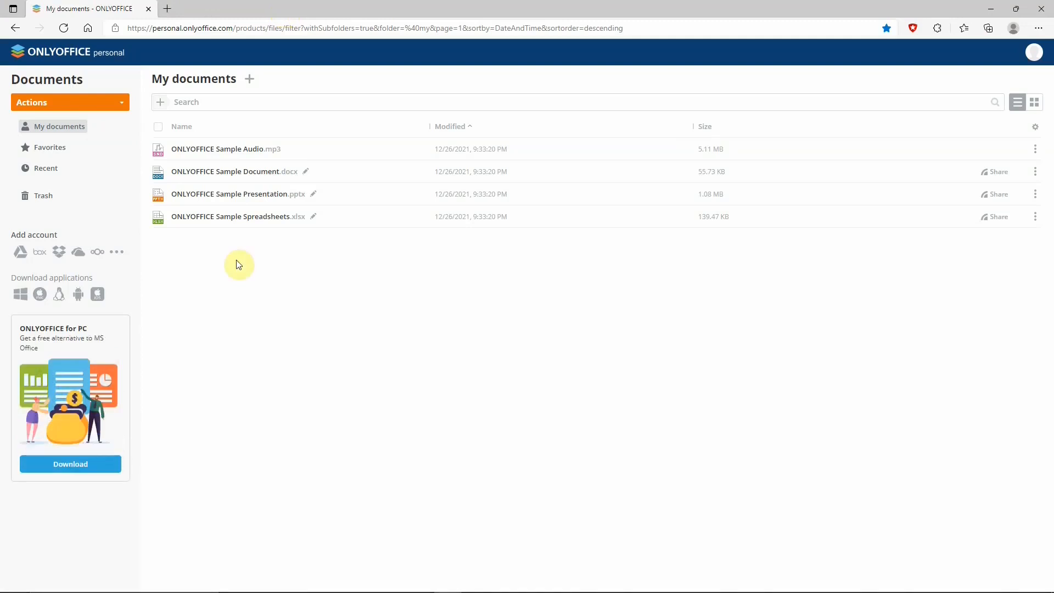
double_click(231, 215)
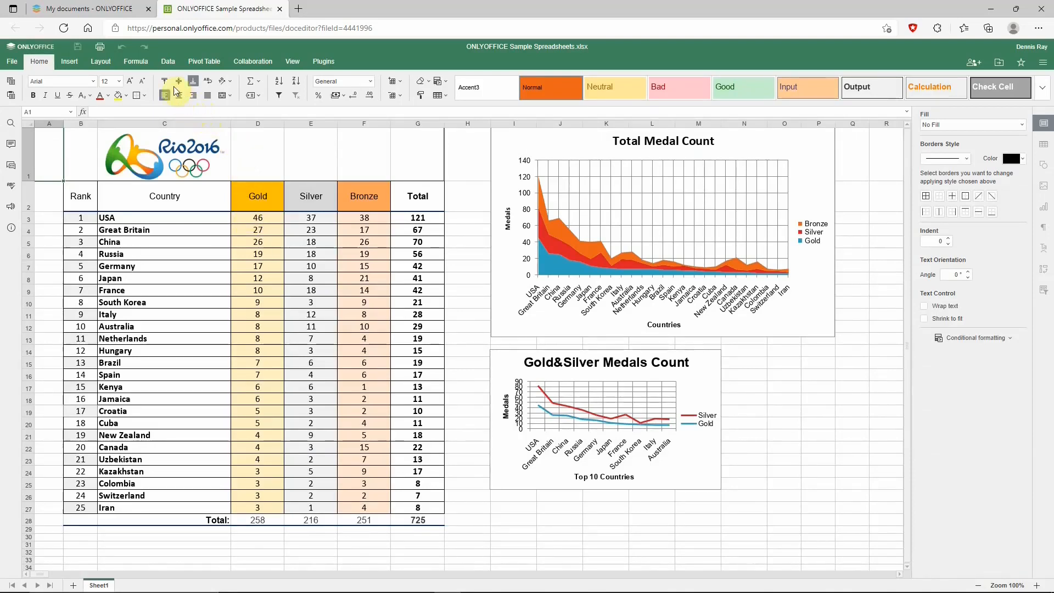
mouse_move(393, 94)
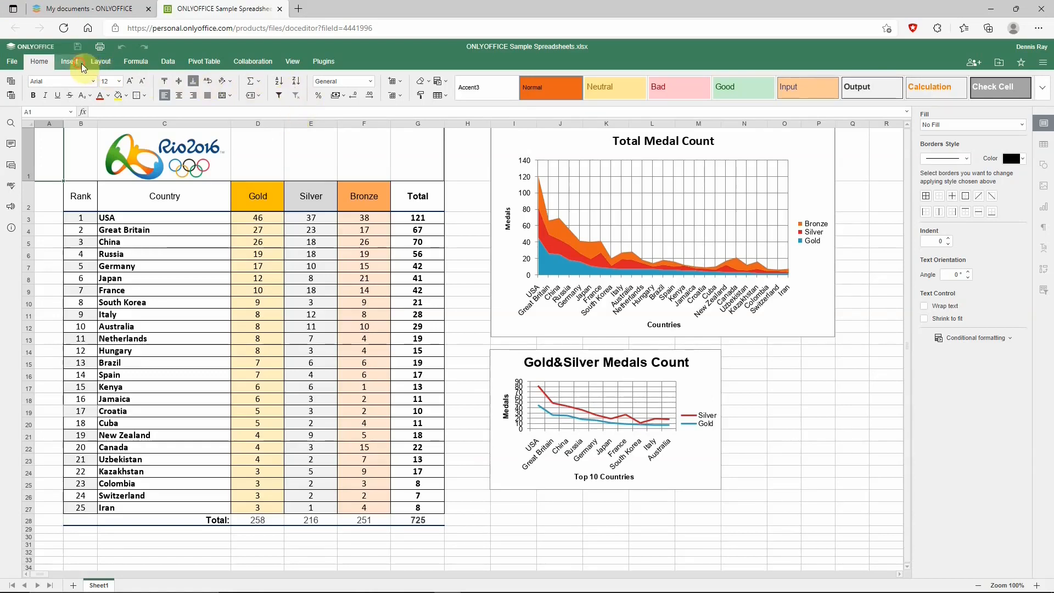
left_click(135, 61)
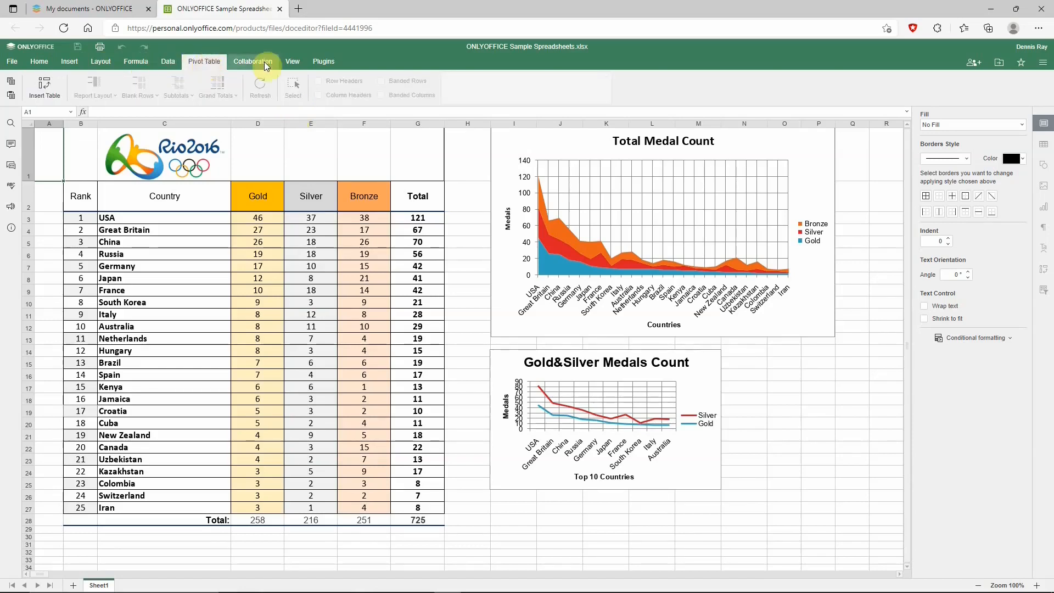
left_click(252, 61)
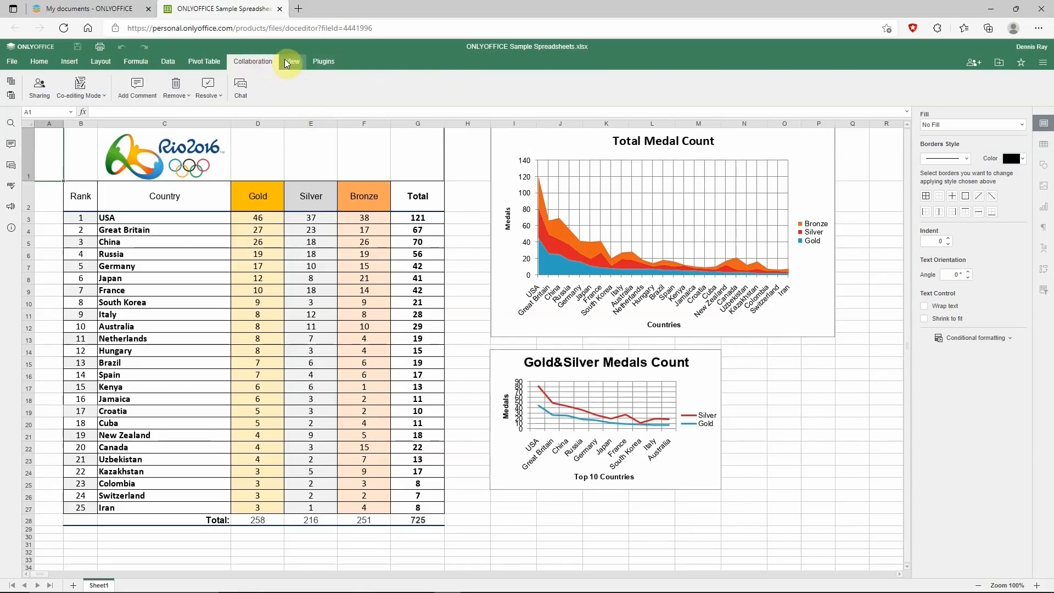
left_click(323, 61)
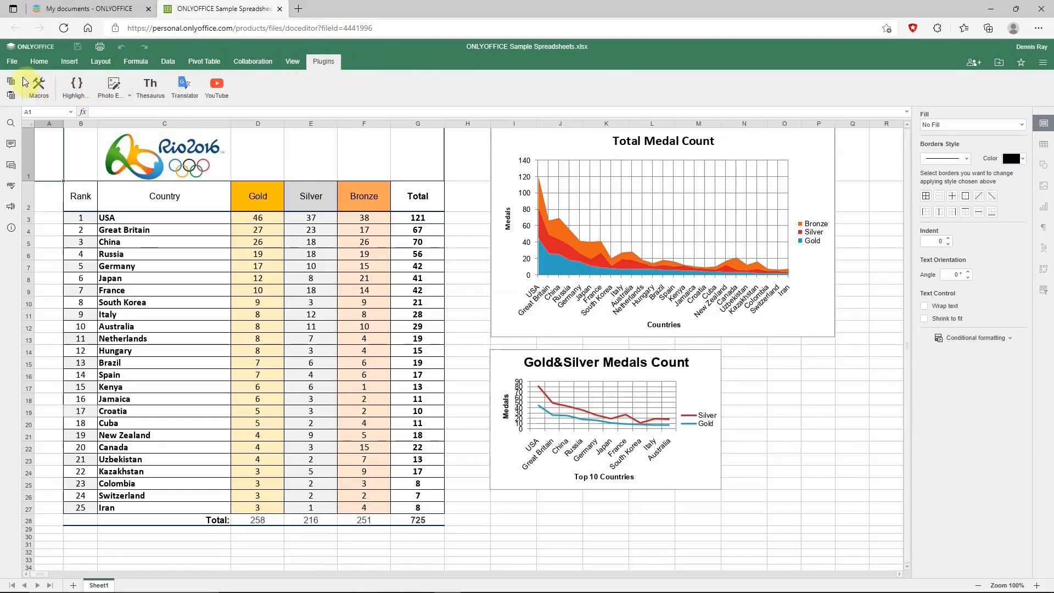
mouse_move(54, 76)
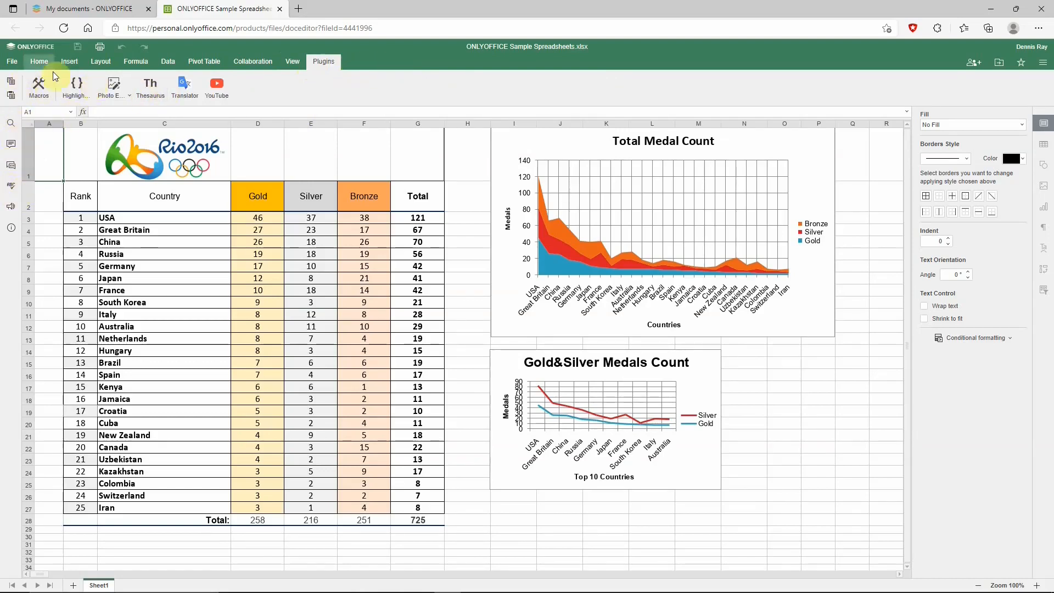
left_click(39, 61)
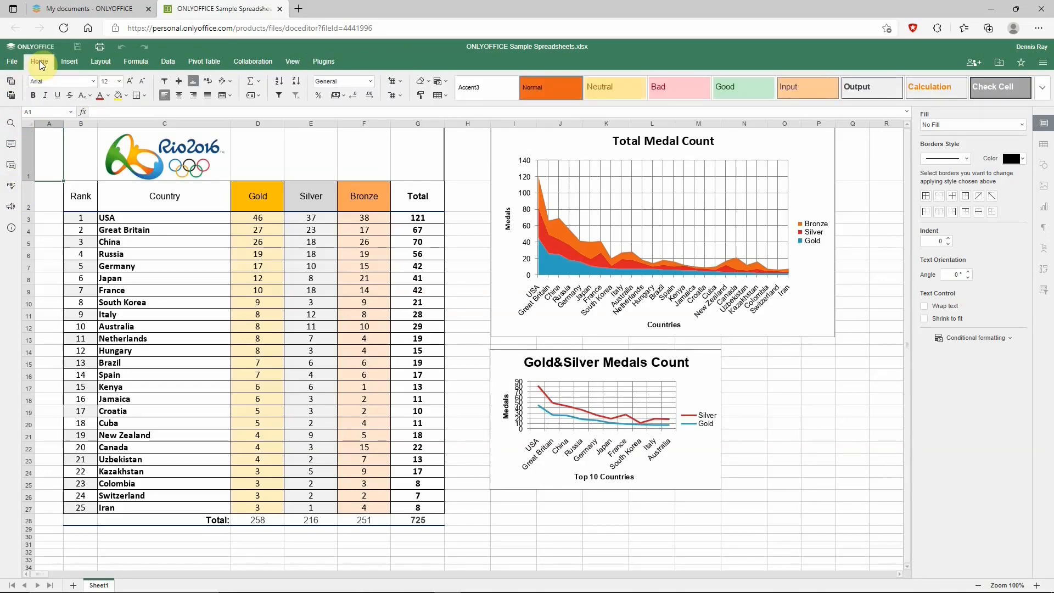